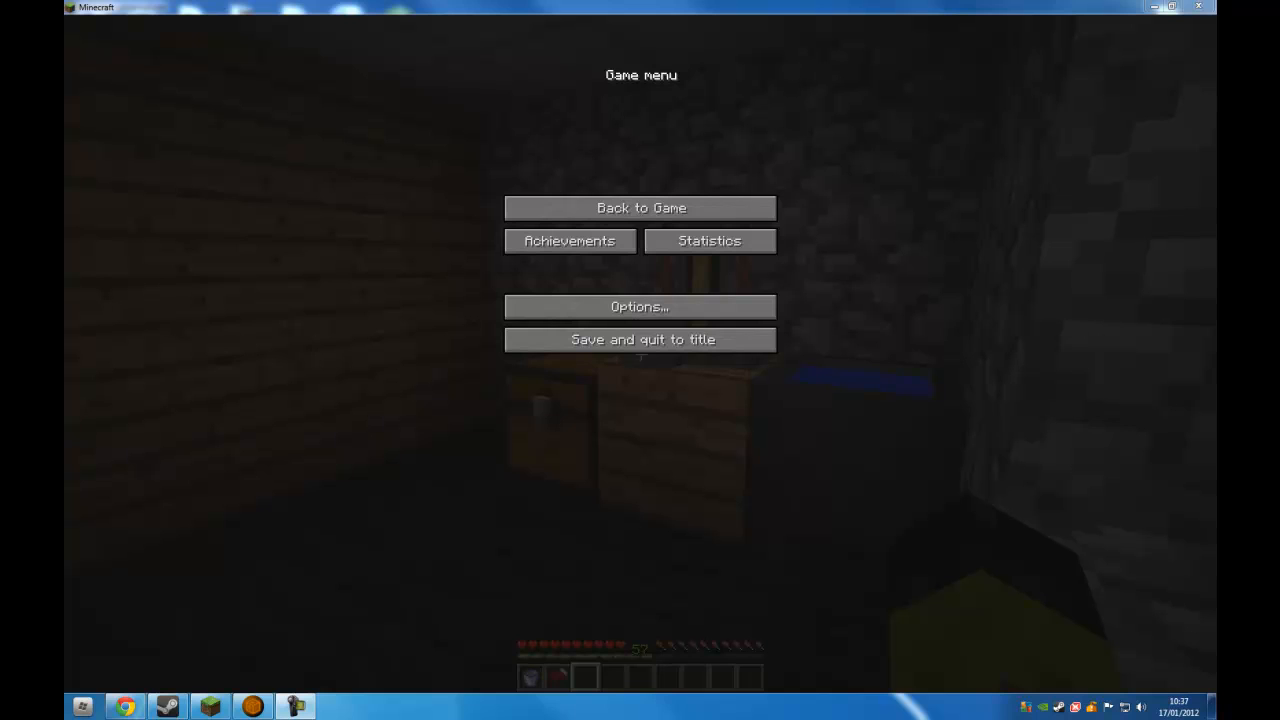
- Resume play, clear the inventory down to the bed, then pause the game
left_click(640, 207)
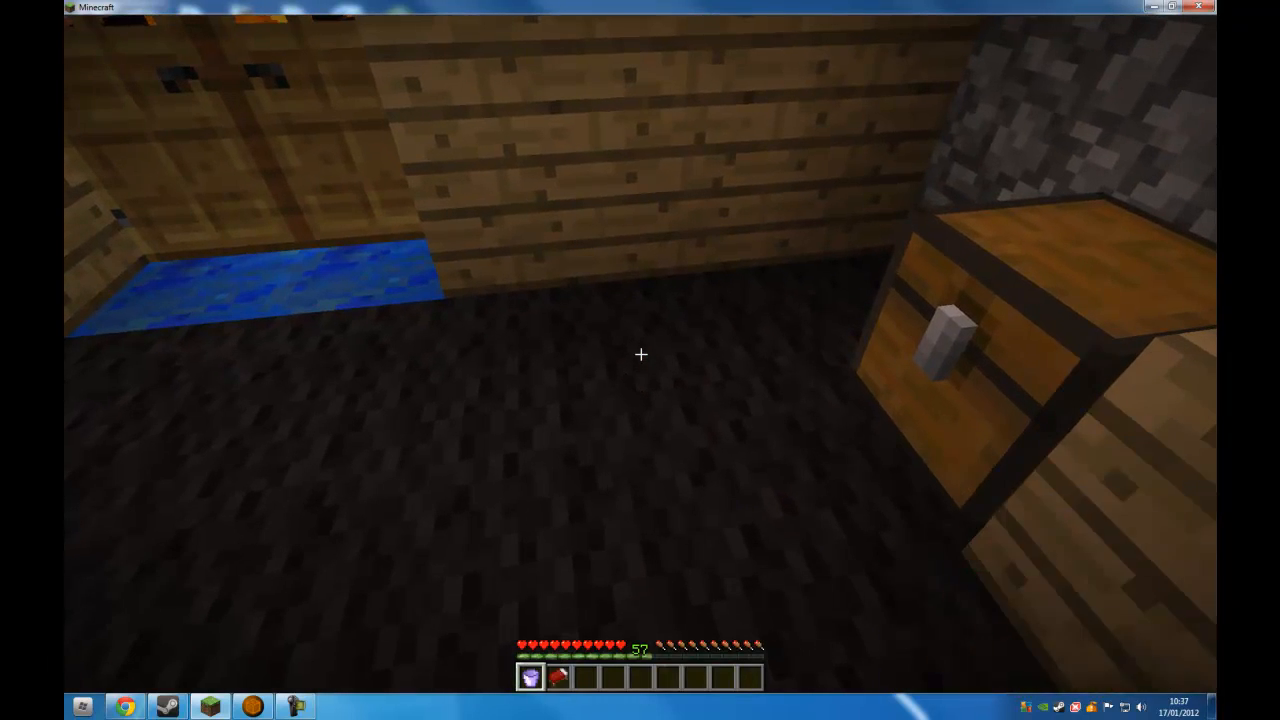
key("e")
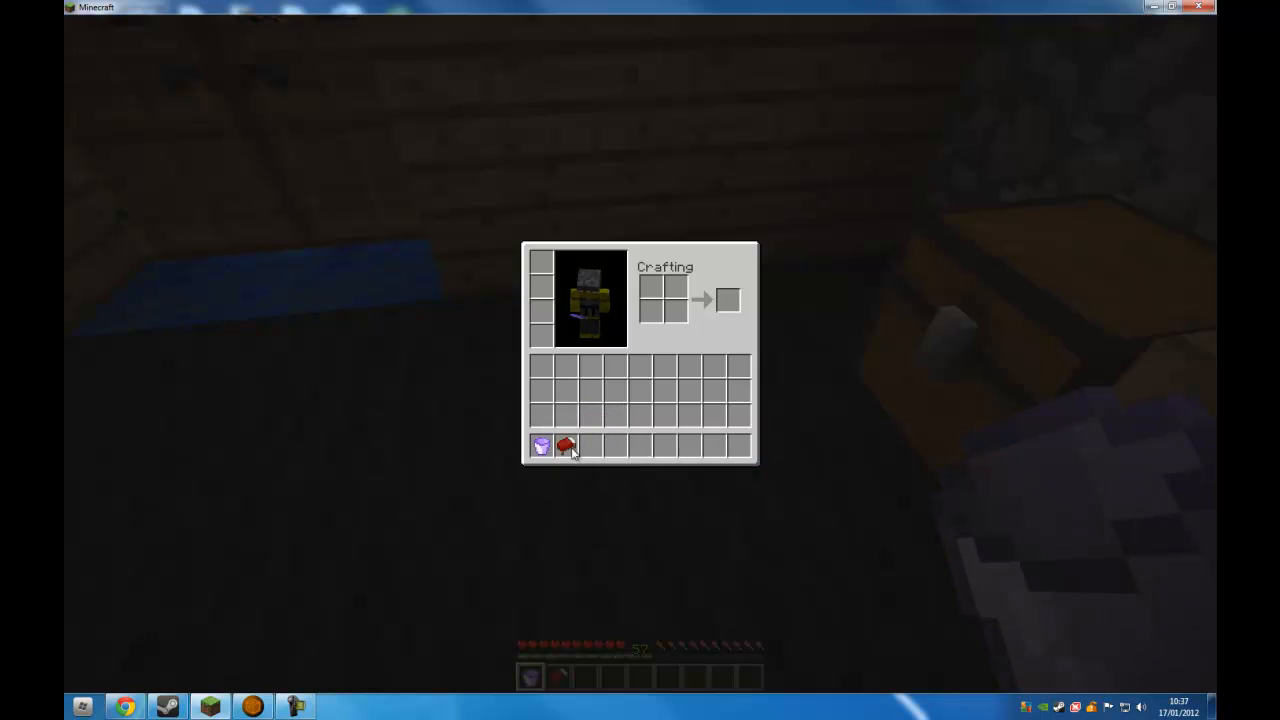
key("Escape")
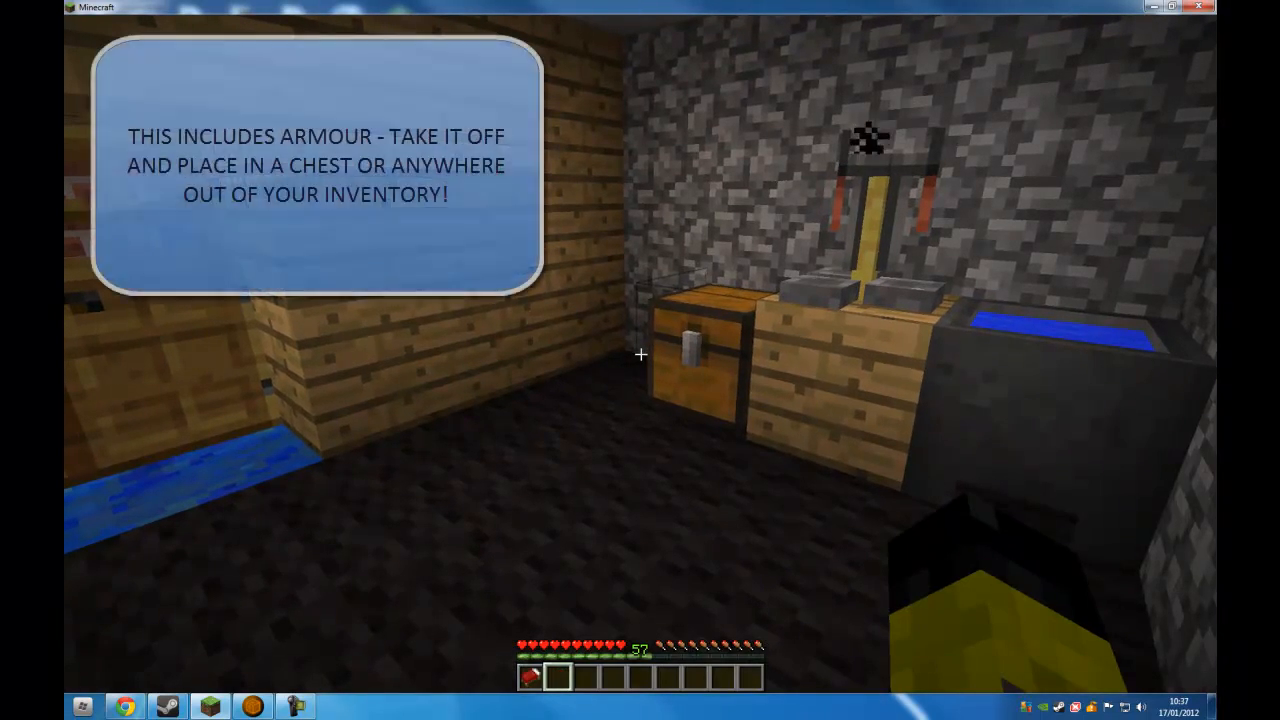
mouse_move(640, 354)
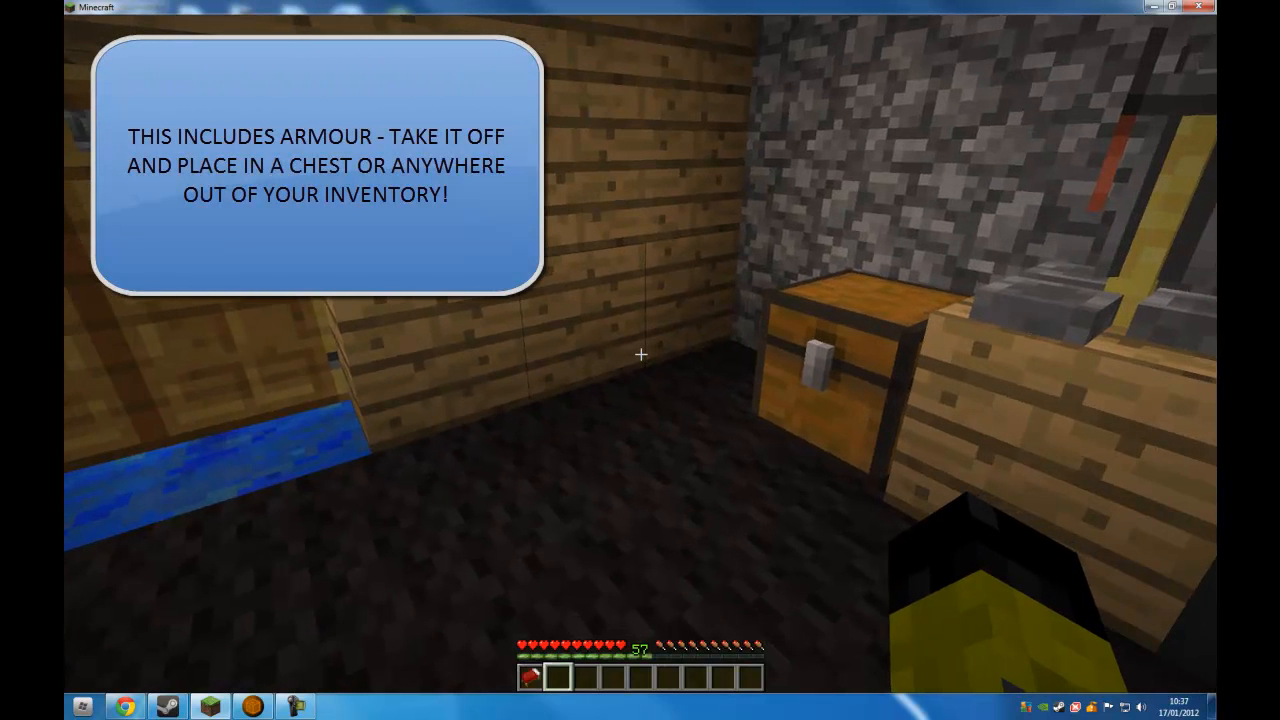
key("Escape")
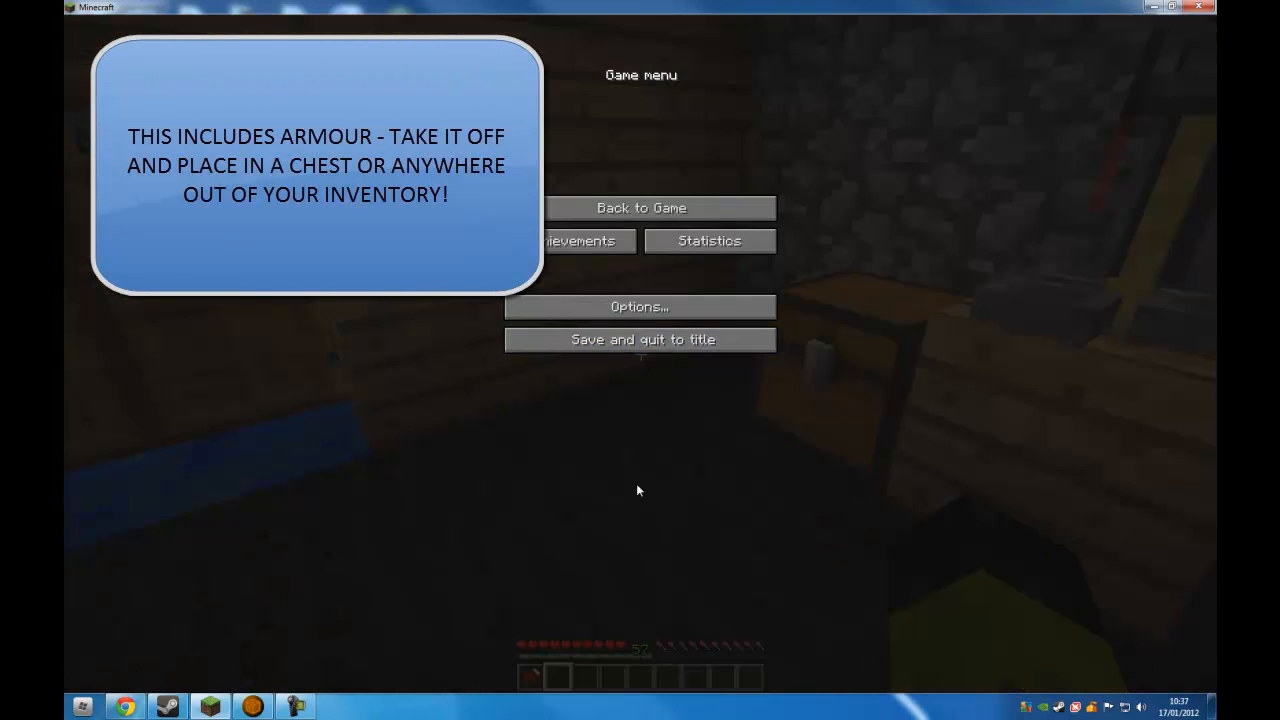
- Save the world and quit to title, leaving NBTedit ready with an empty file
left_click(640, 339)
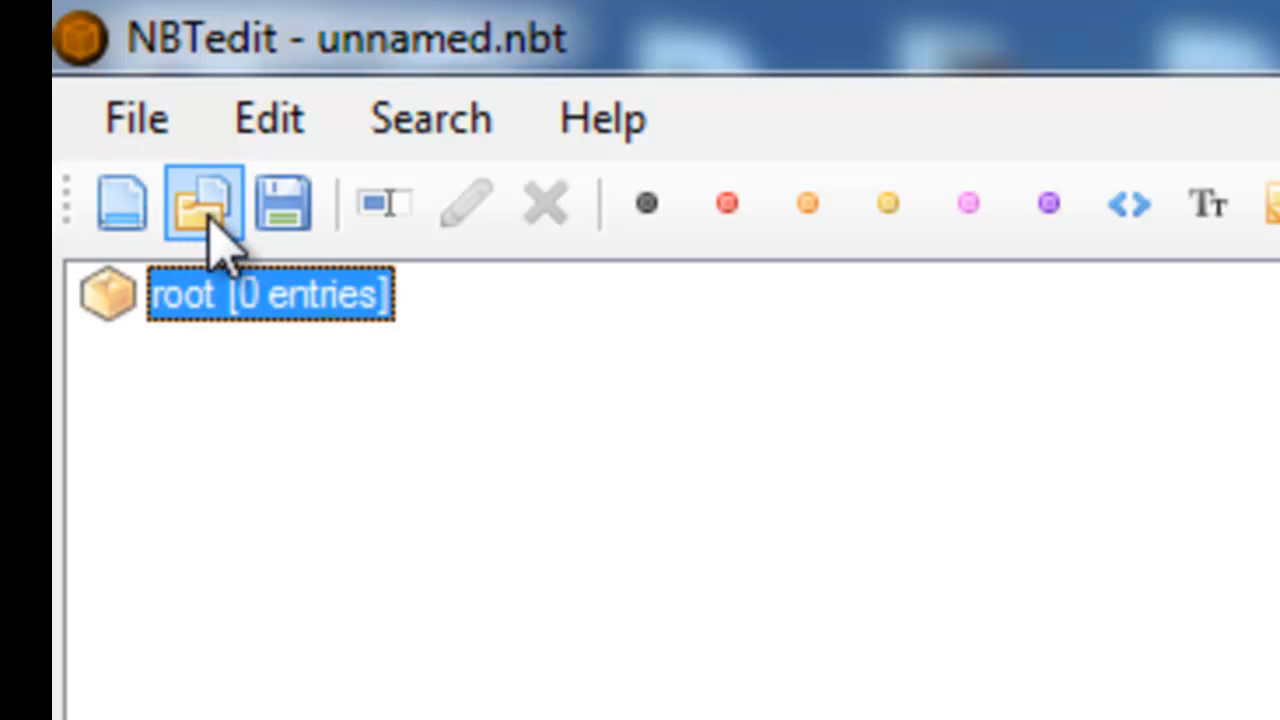
- Start opening a file and point the browser at %appdata to reach the Roaming folder
left_click(202, 202)
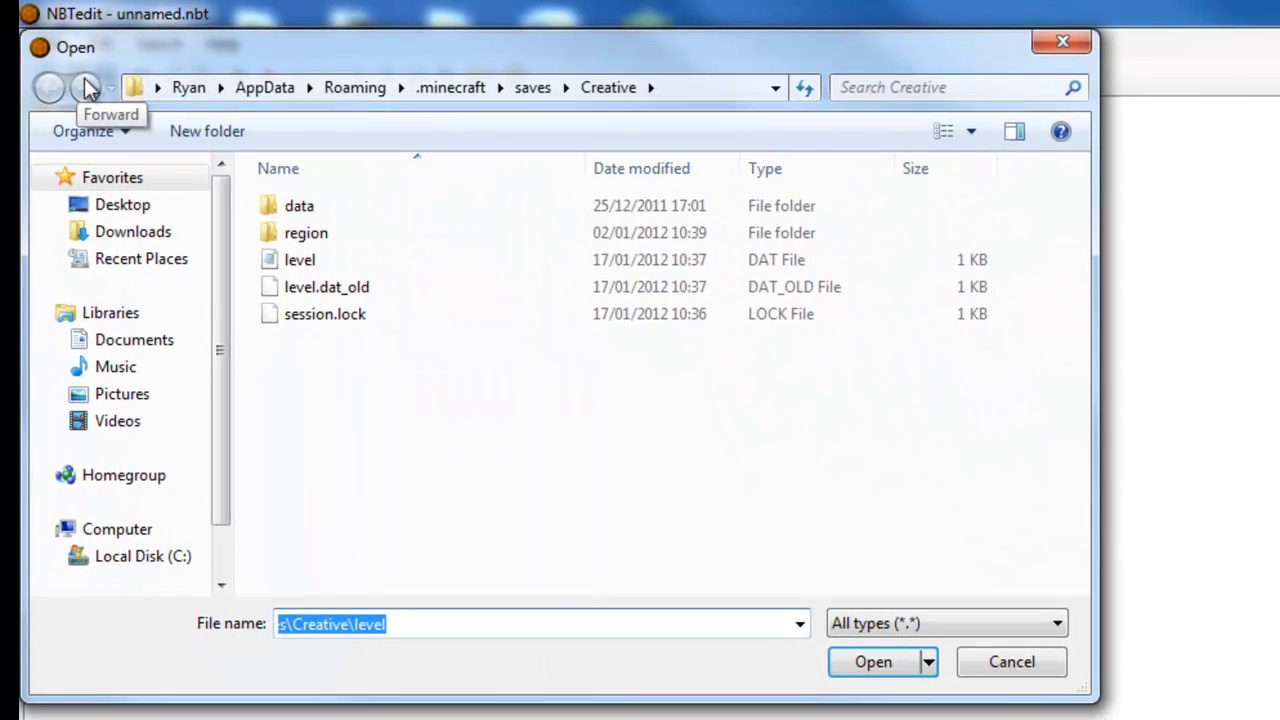
mouse_move(710, 100)
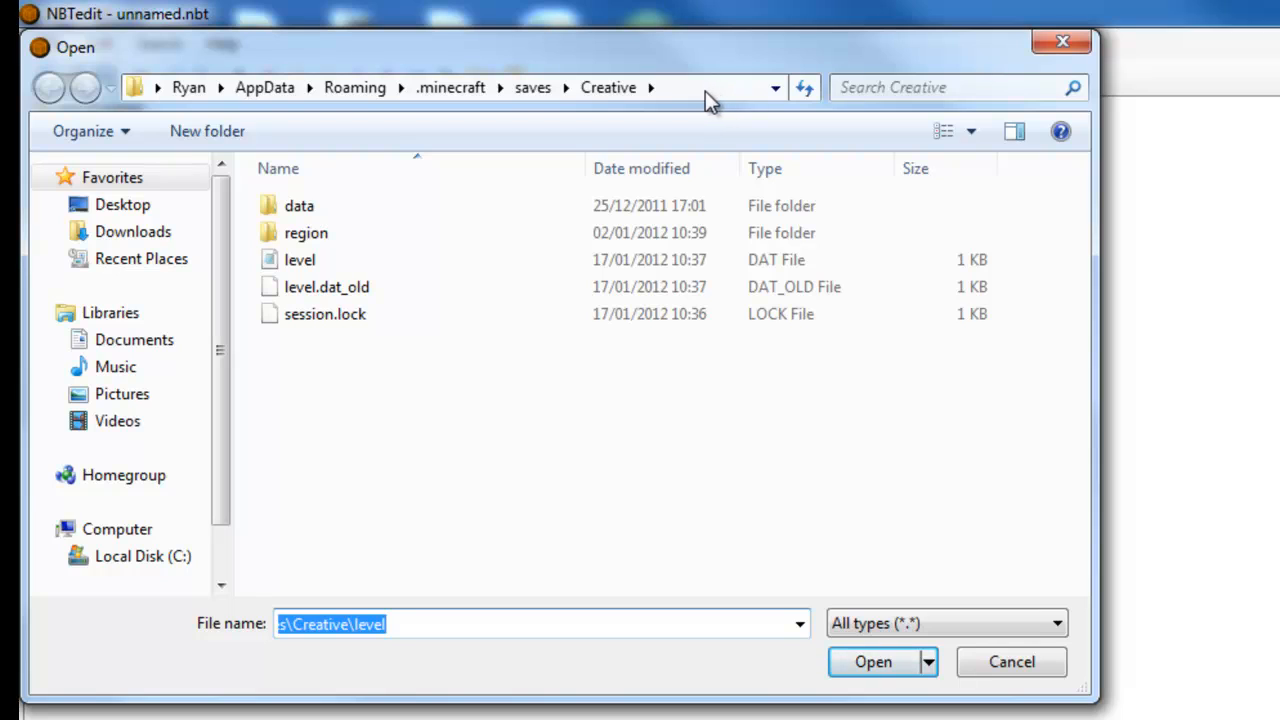
left_click(700, 88)
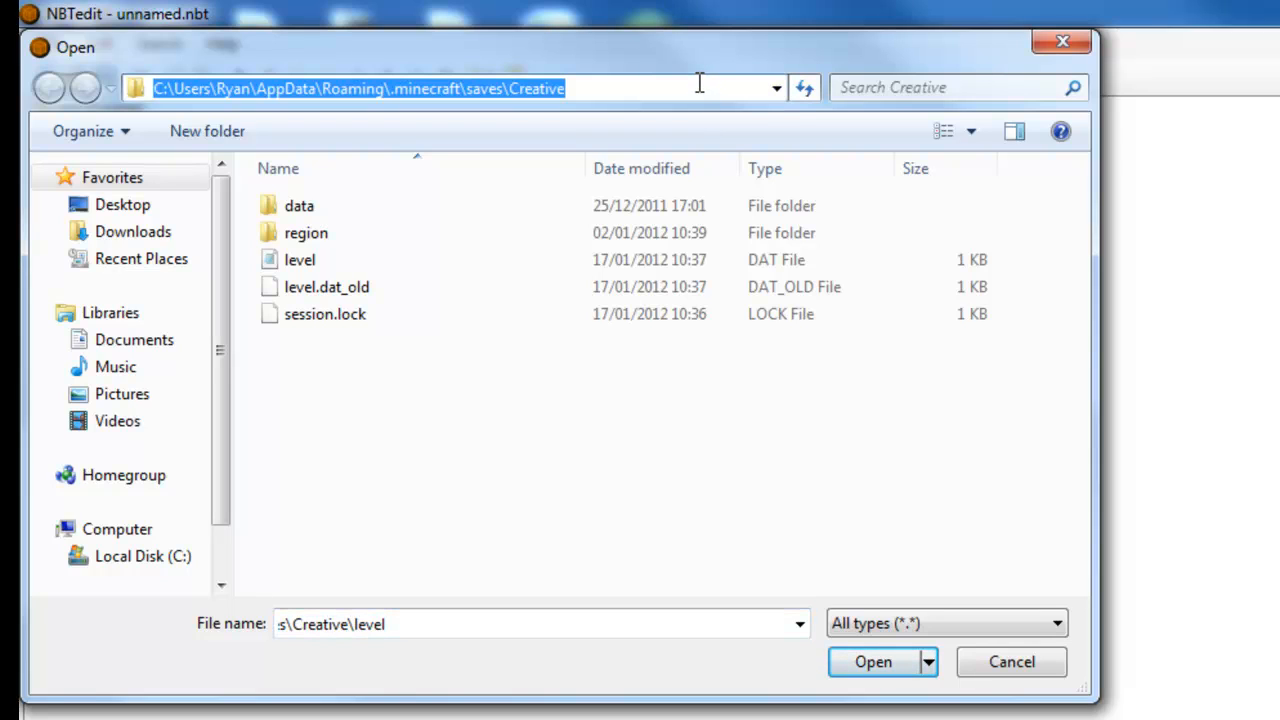
type("%")
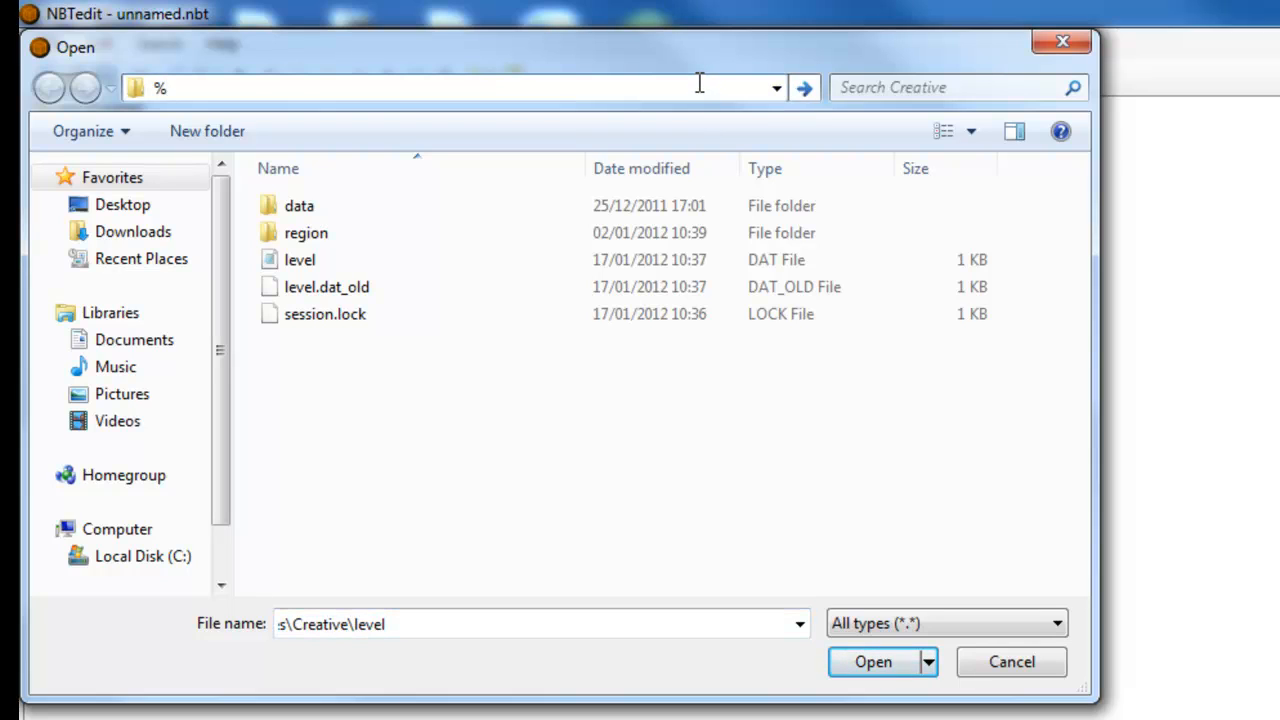
type("app")
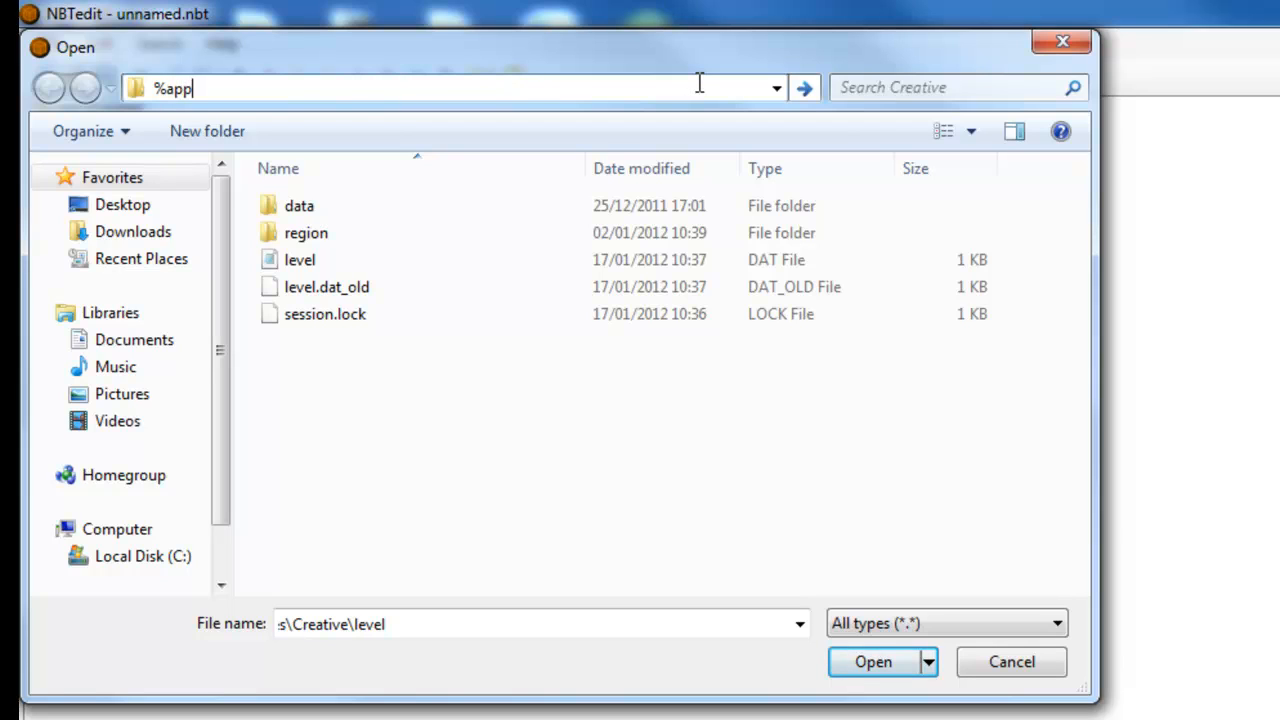
type("data")
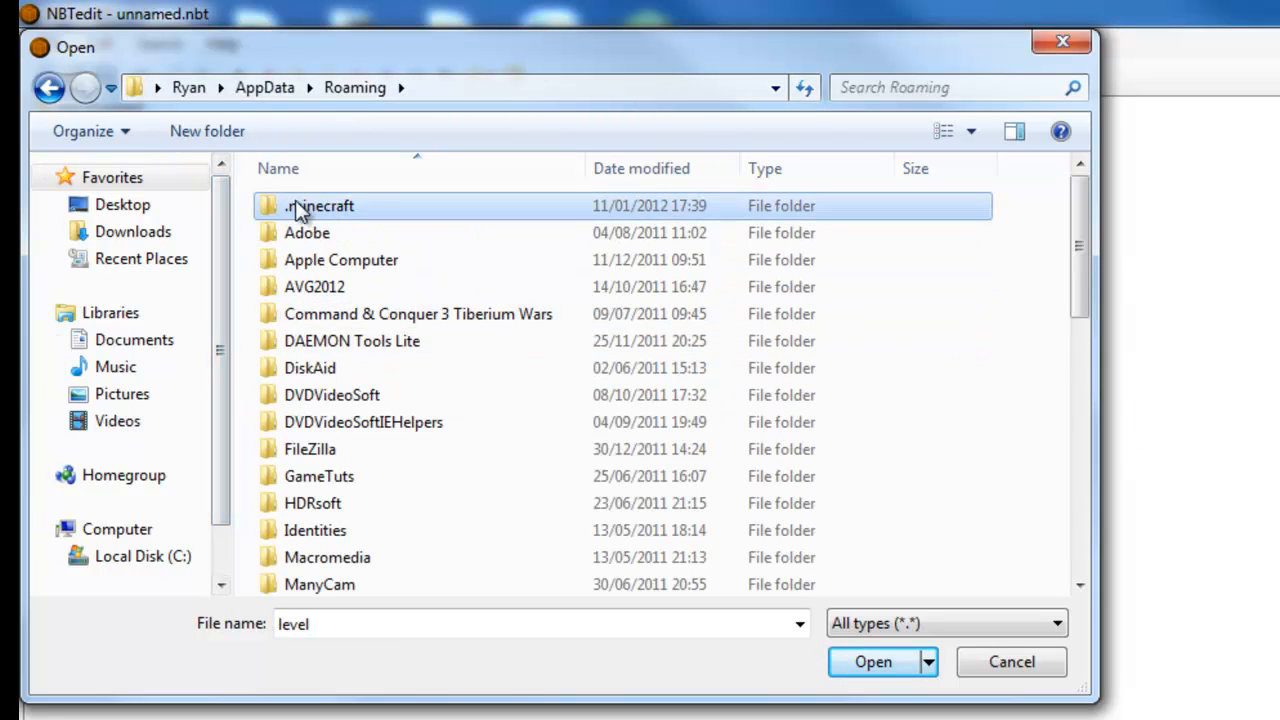
- Load level.dat from .minecraft/saves/Creative into NBTedit
double_click(319, 205)
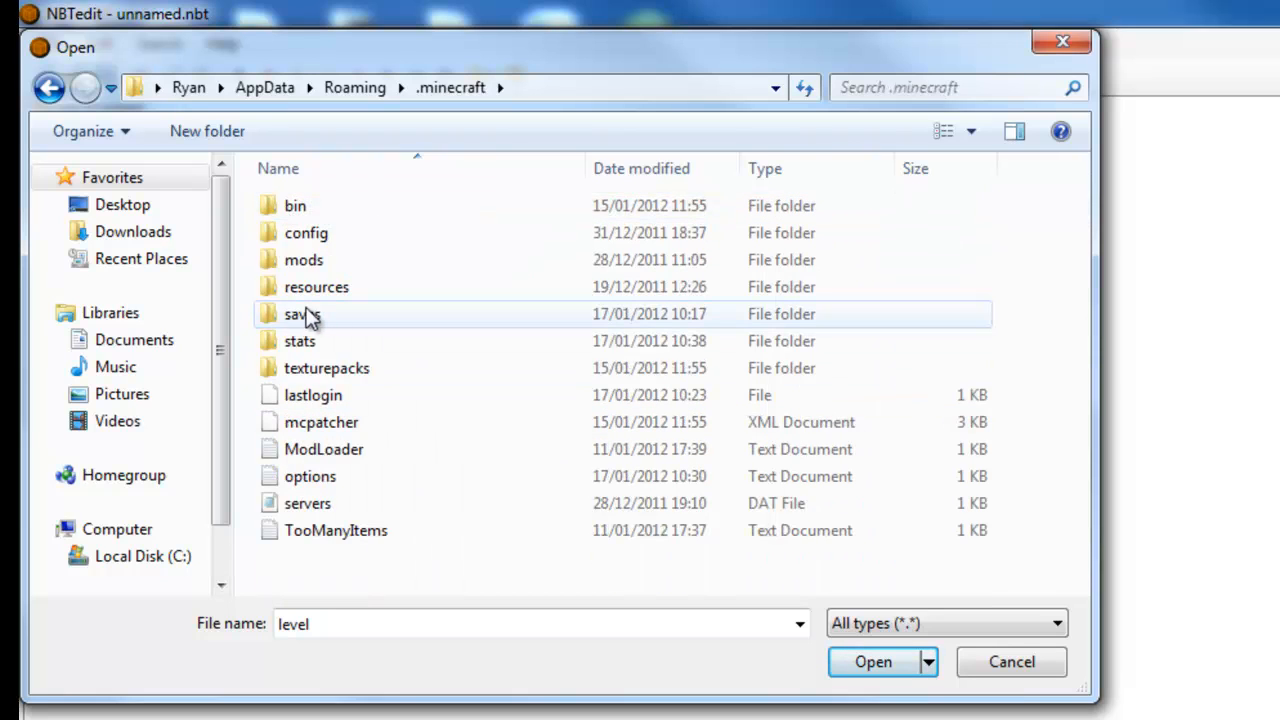
double_click(301, 314)
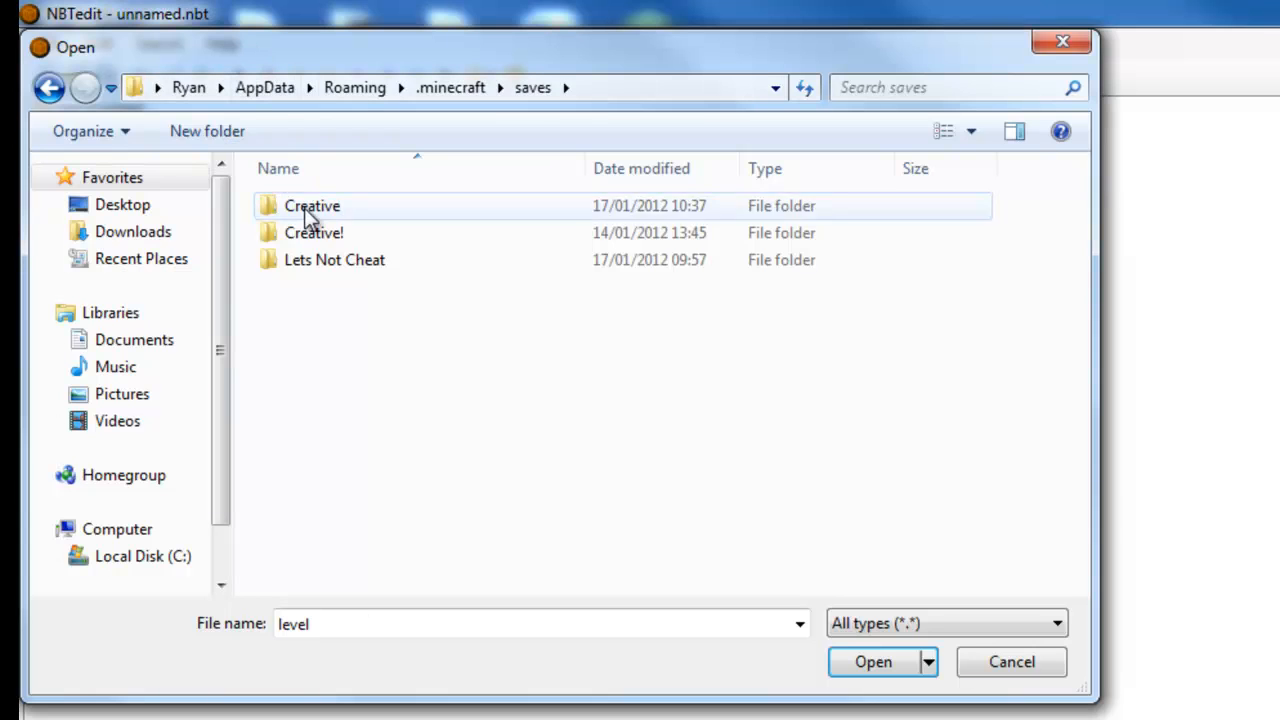
left_click(311, 205)
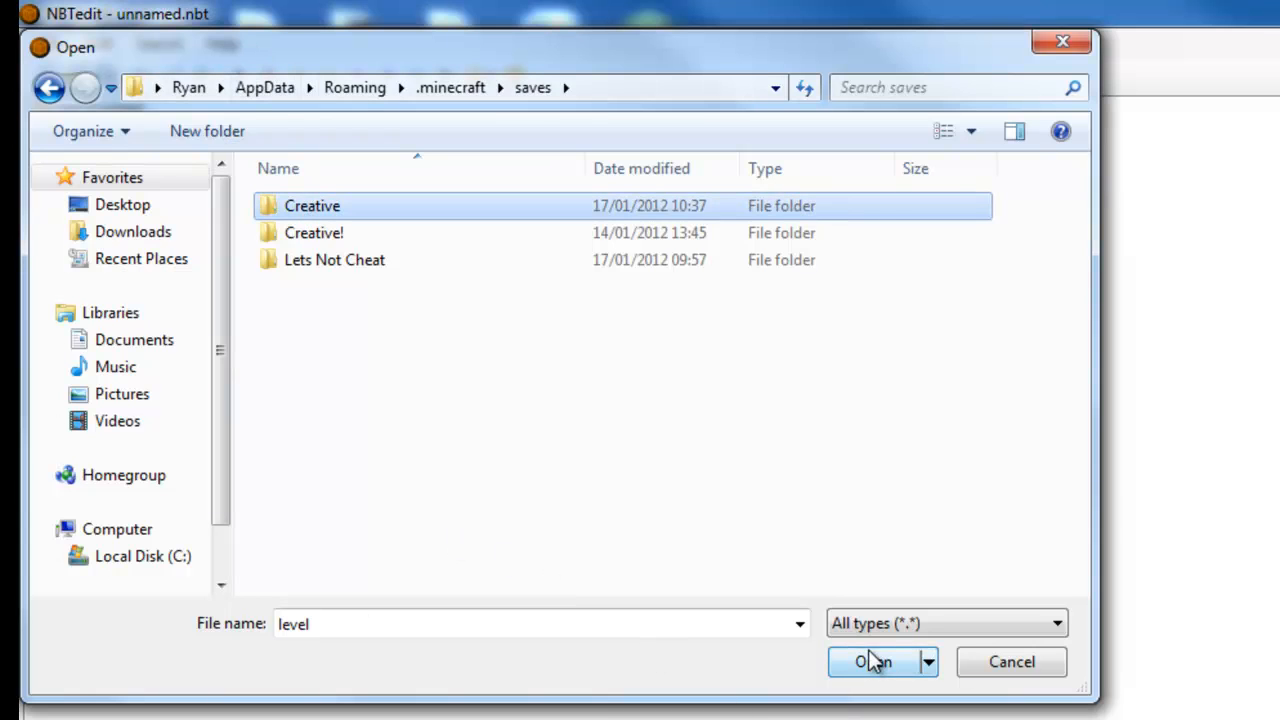
double_click(311, 205)
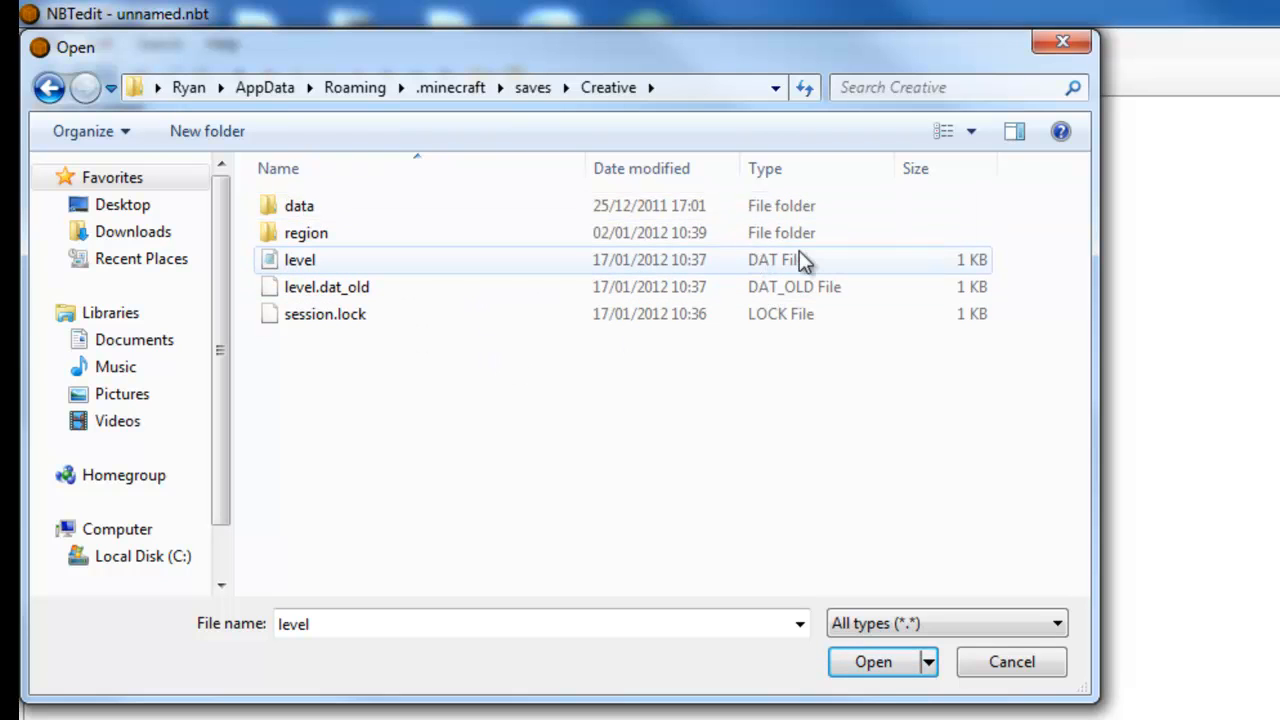
left_click(299, 260)
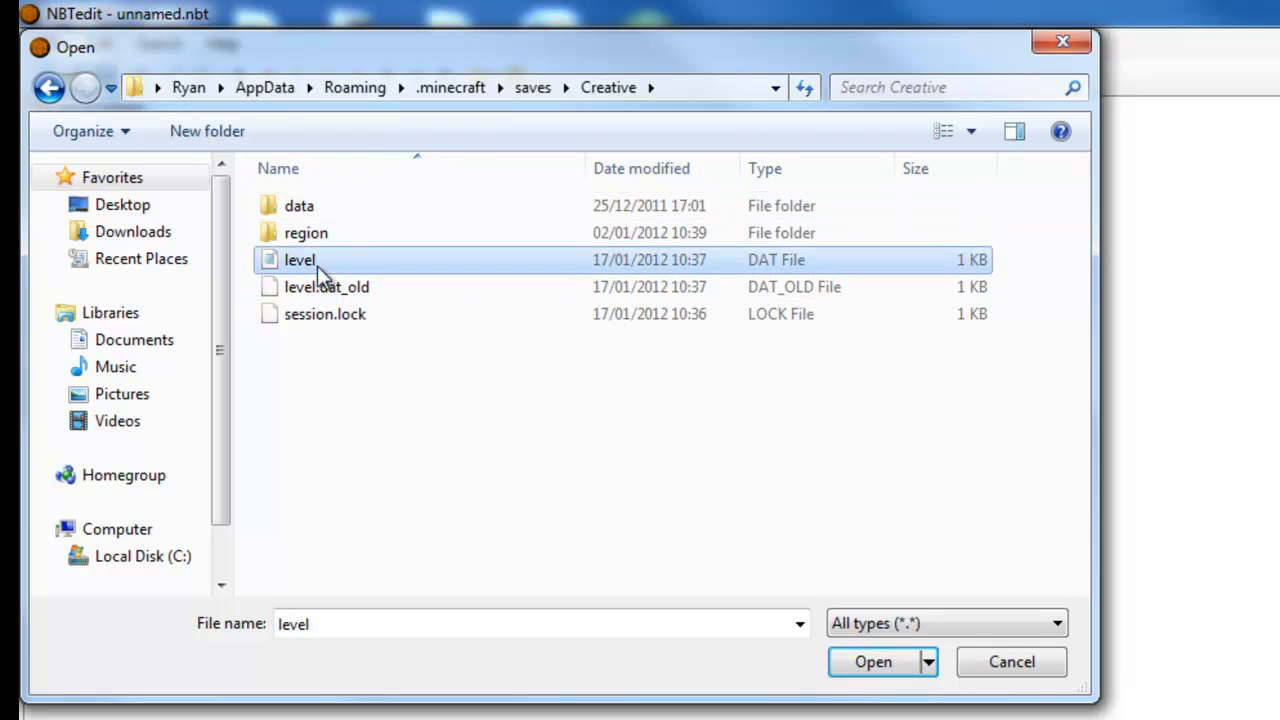
left_click(872, 661)
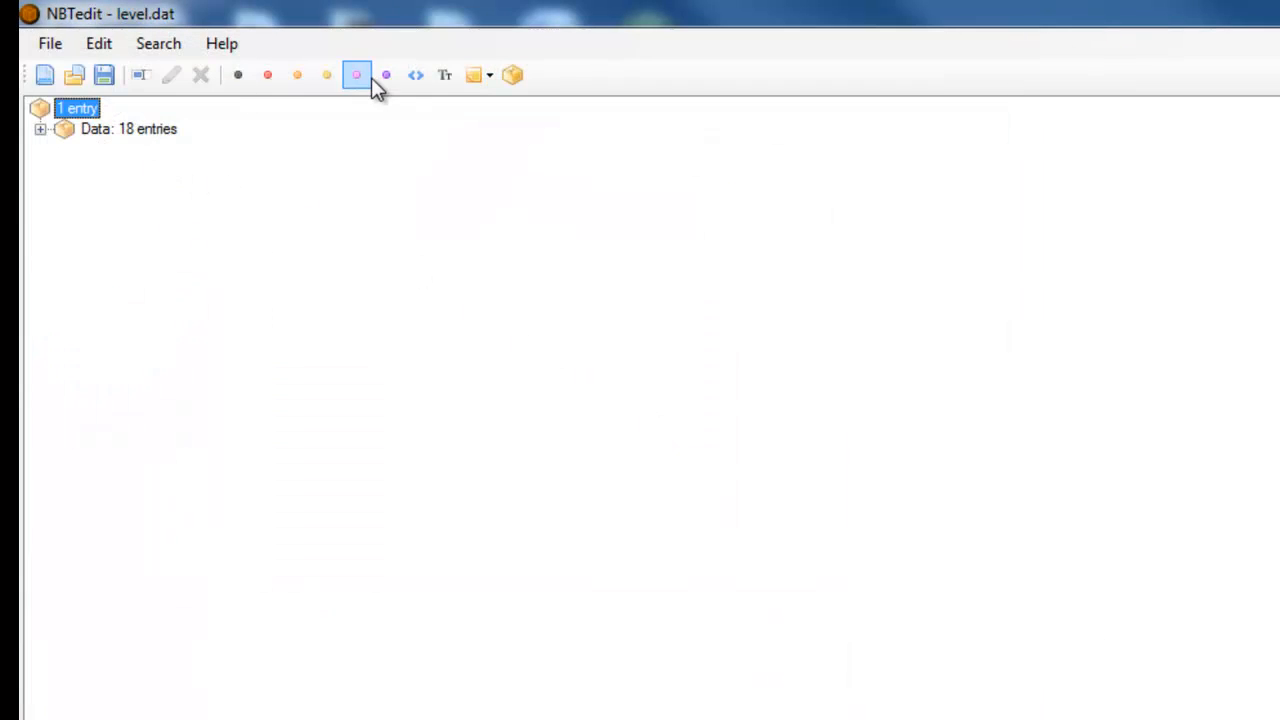
mouse_move(52, 140)
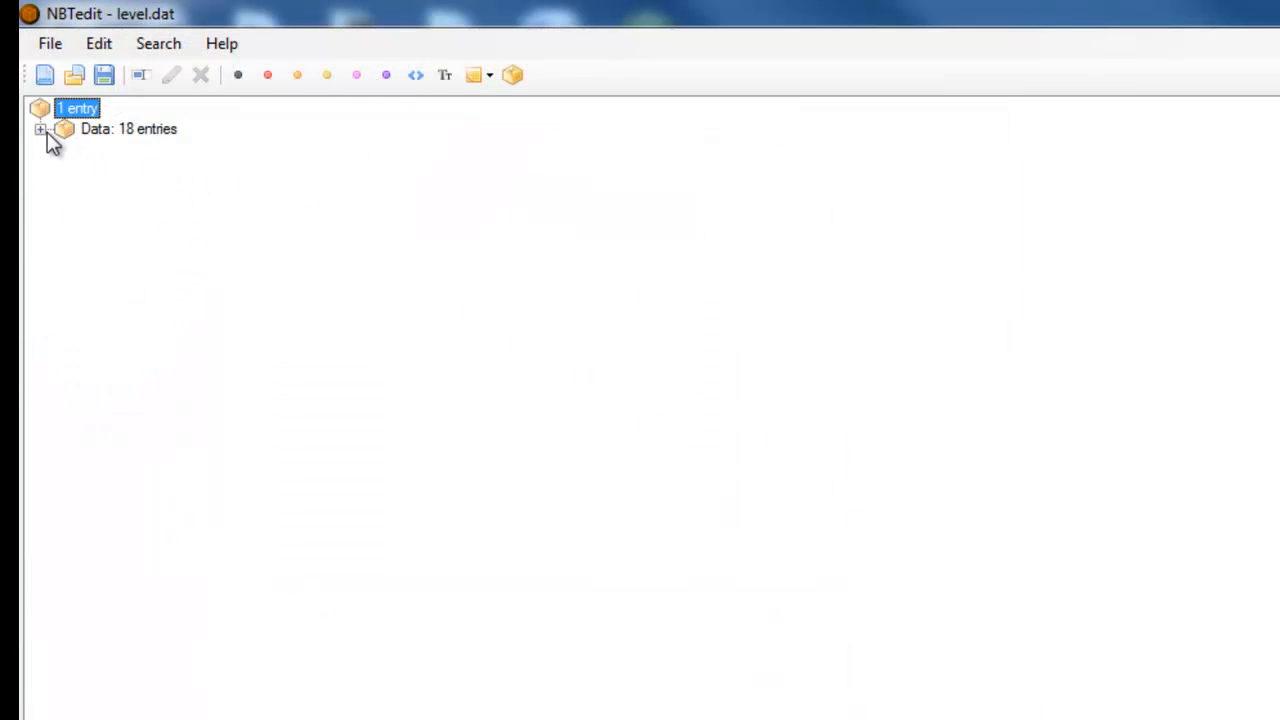
- Expand Data, Player, Inventory and the held item to show Count 1, Slot 0, Damage 0, id 355
left_click(41, 128)
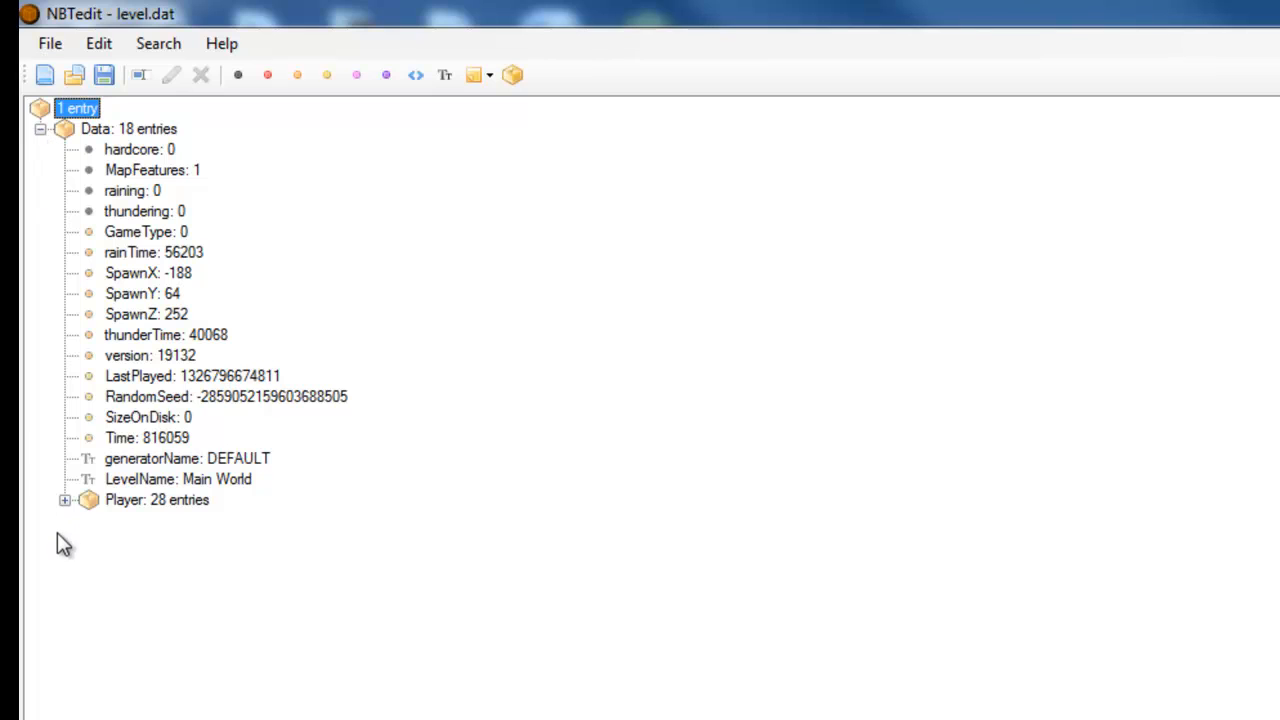
left_click(64, 500)
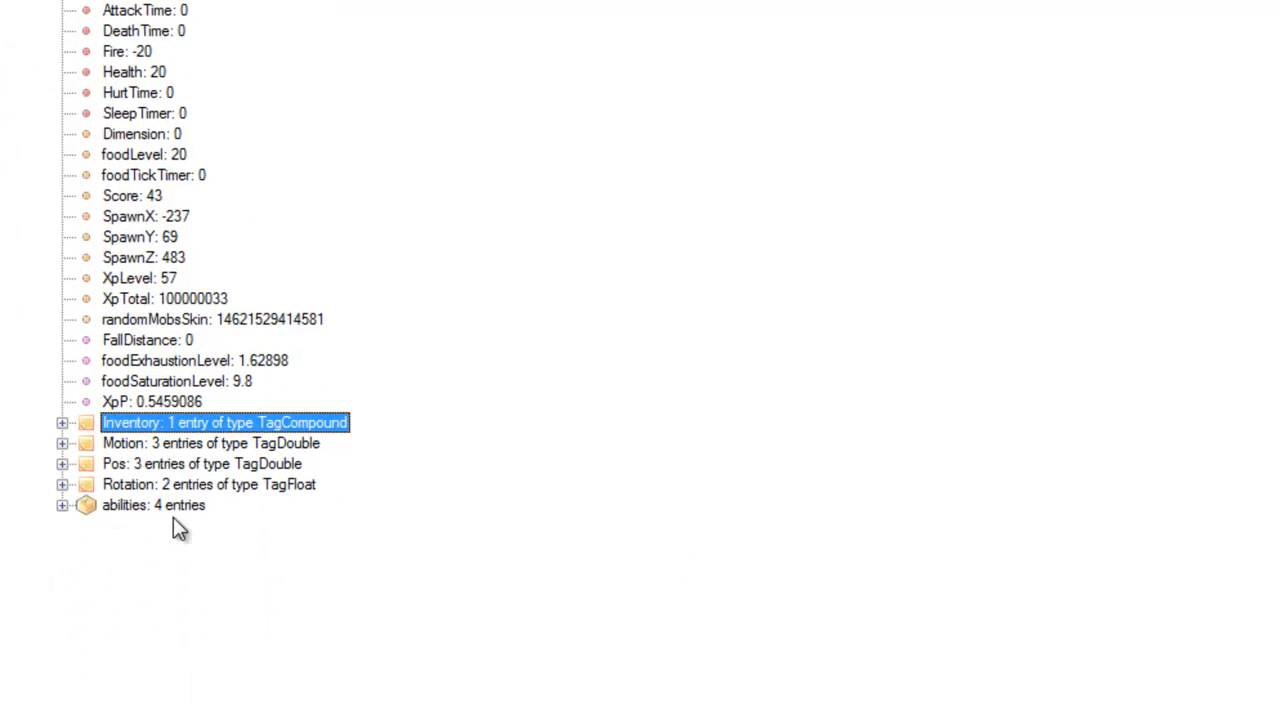
mouse_move(62, 422)
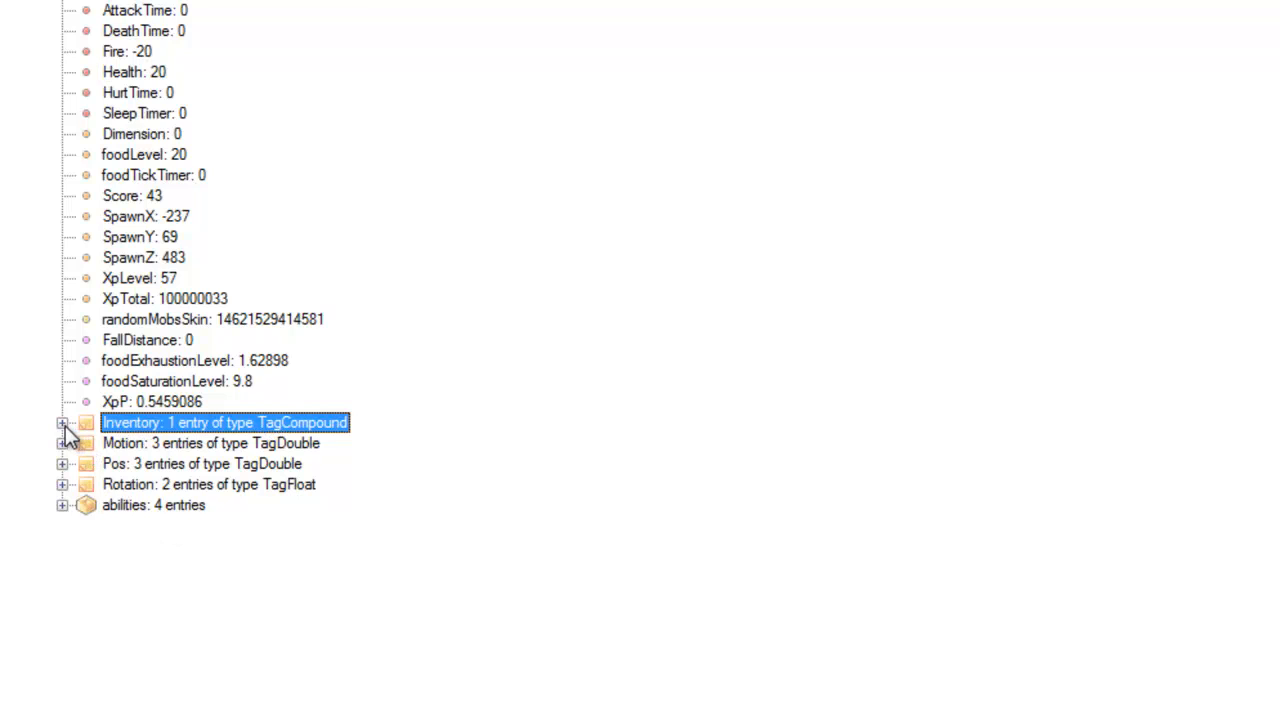
left_click(61, 422)
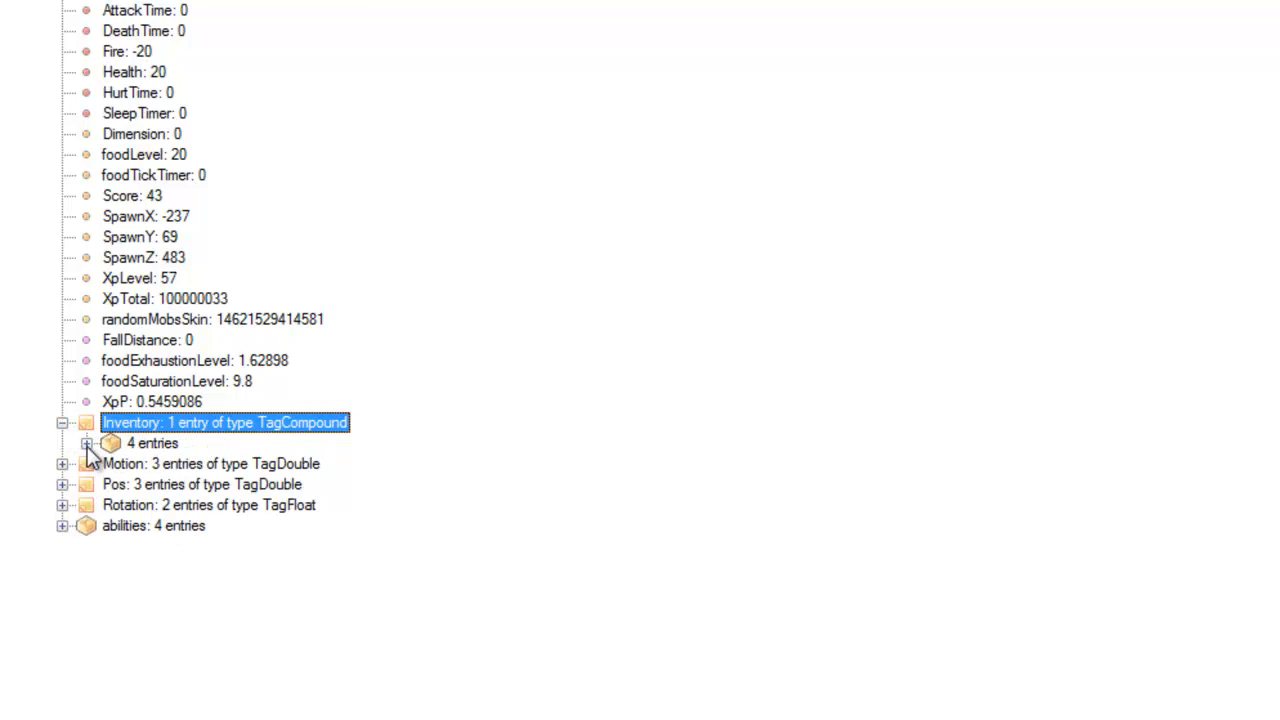
left_click(86, 443)
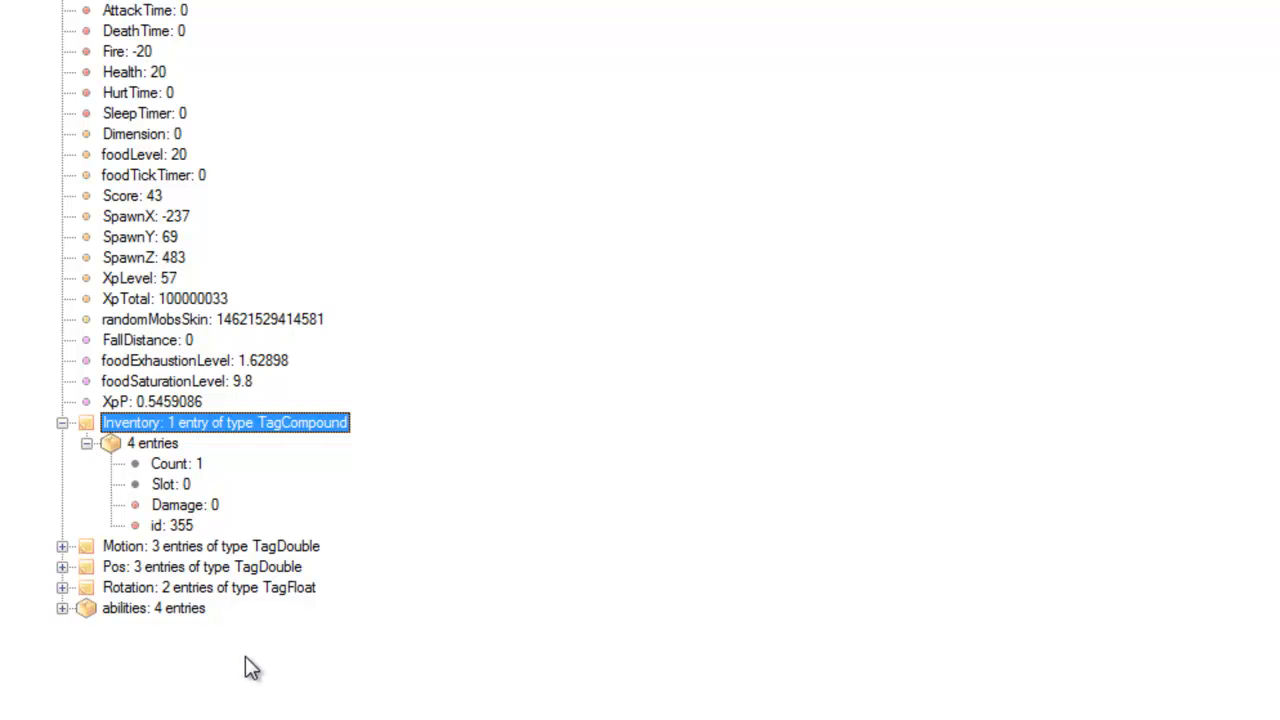
mouse_move(163, 530)
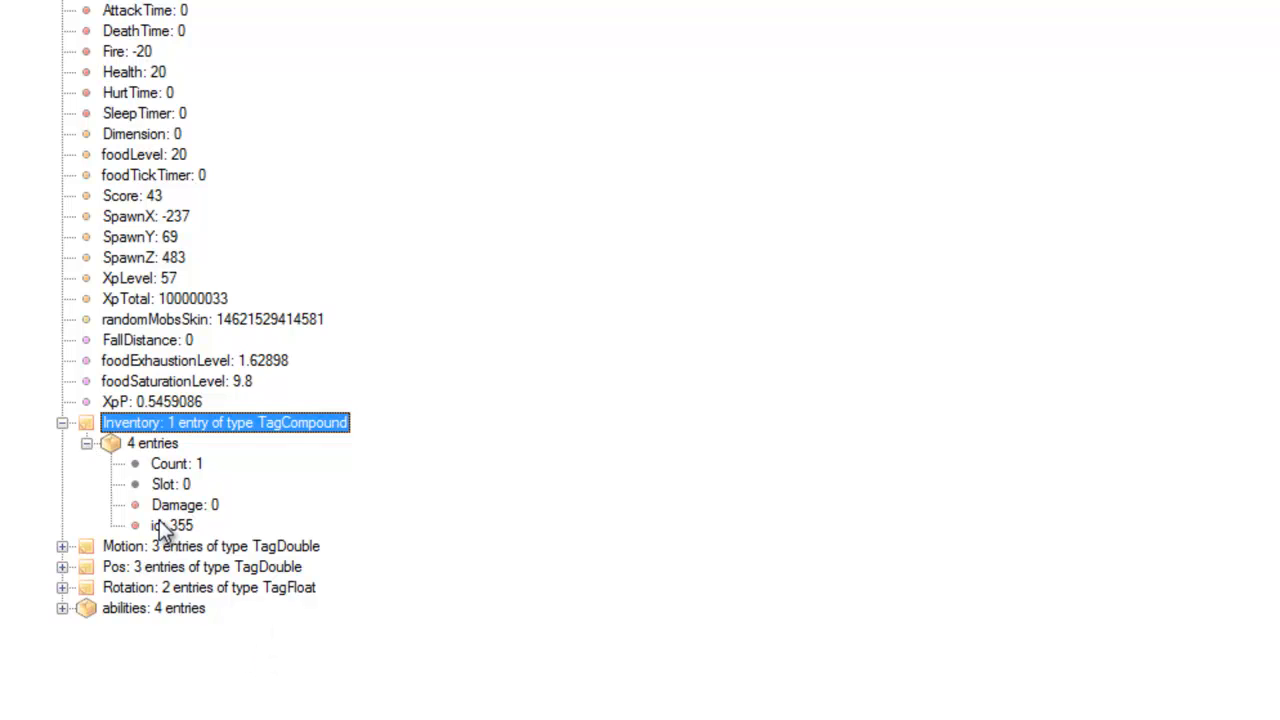
mouse_move(195, 483)
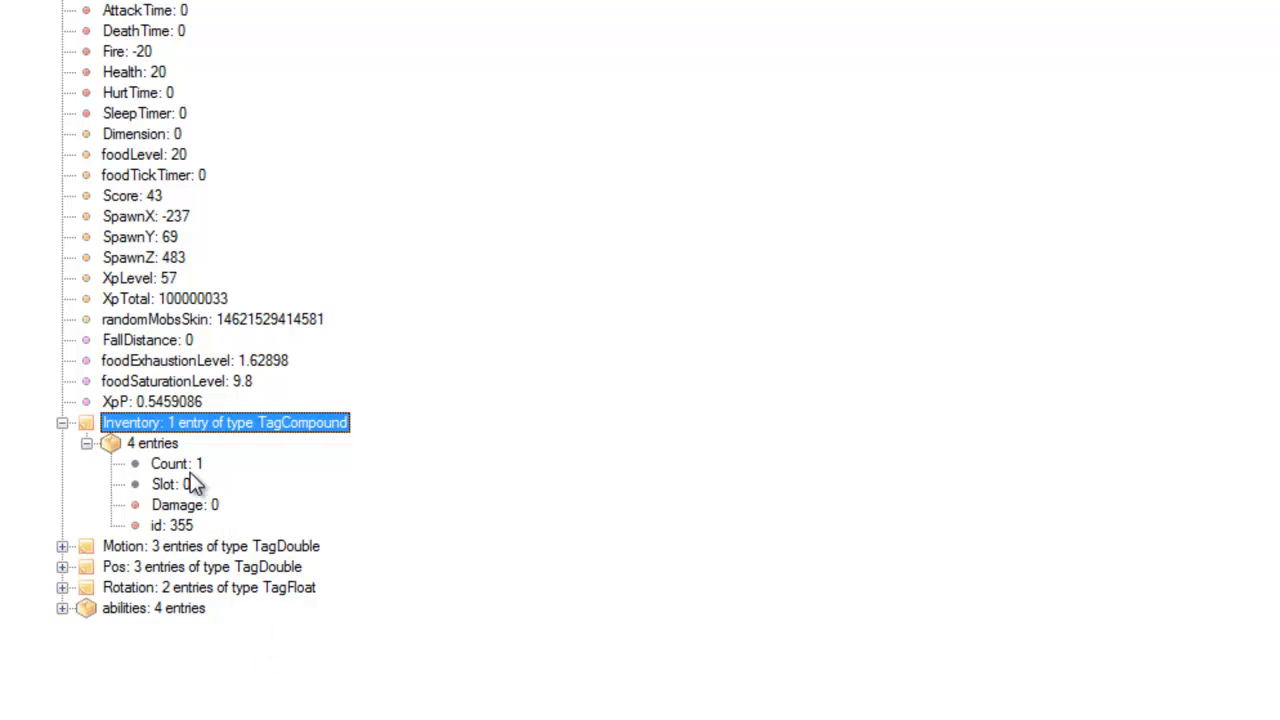
mouse_move(105, 500)
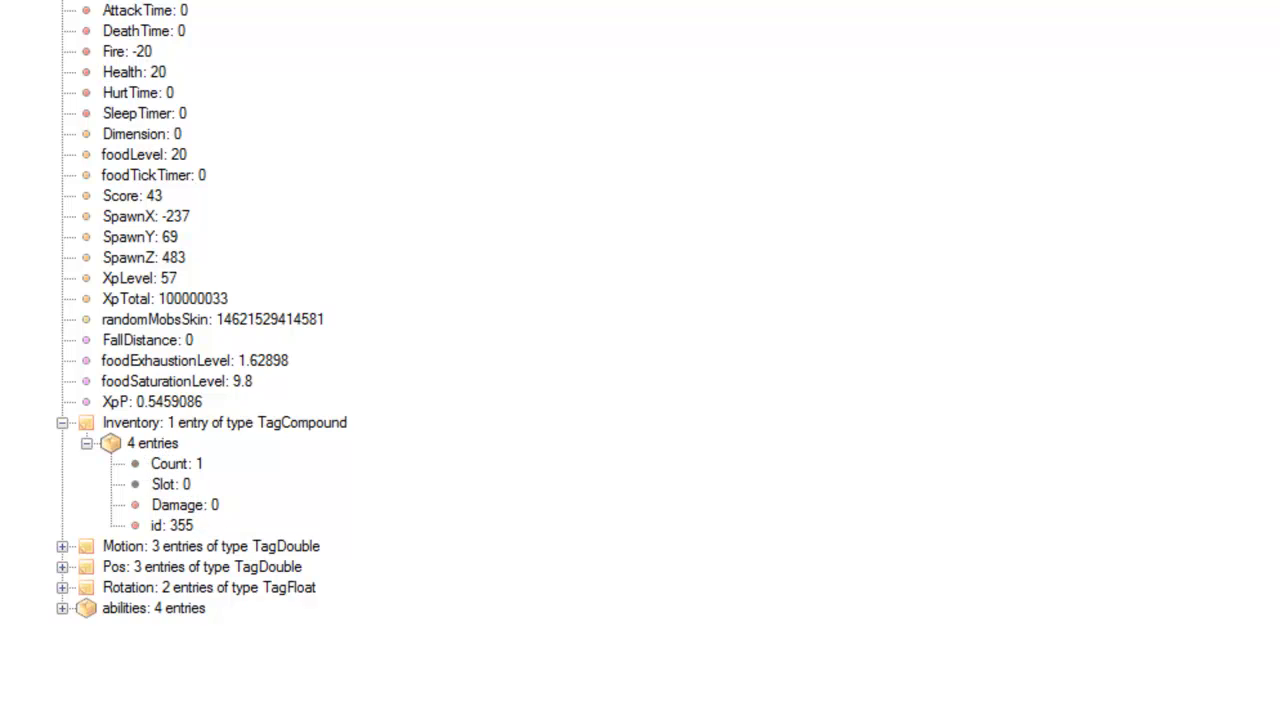
- Add an empty compound (property1) inside the held bed item, making 5 entries
left_click(152, 443)
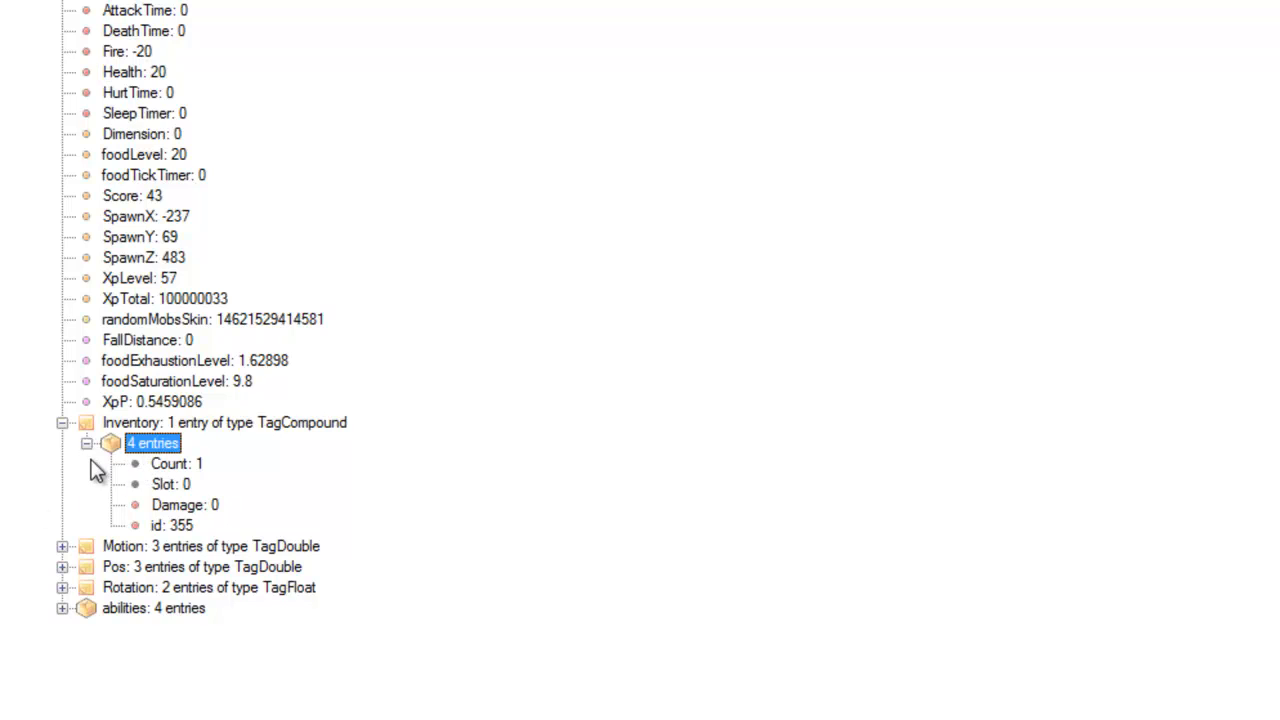
mouse_move(822, 628)
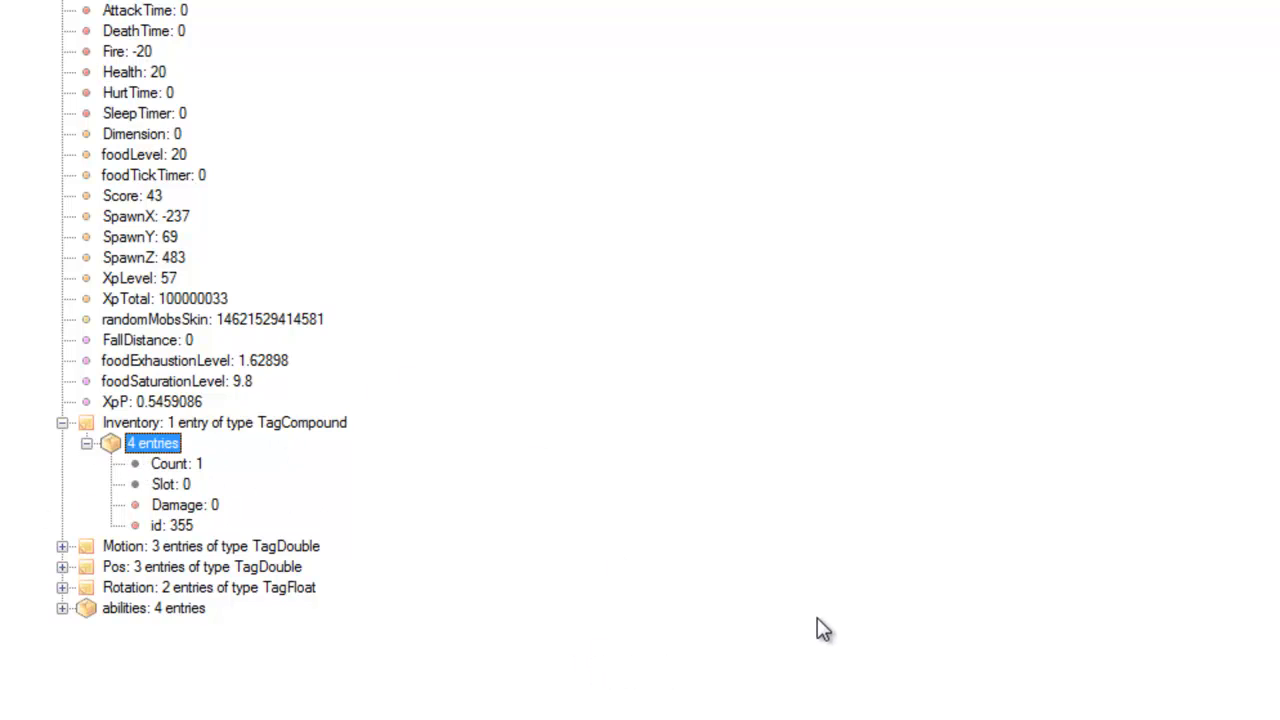
mouse_move(143, 461)
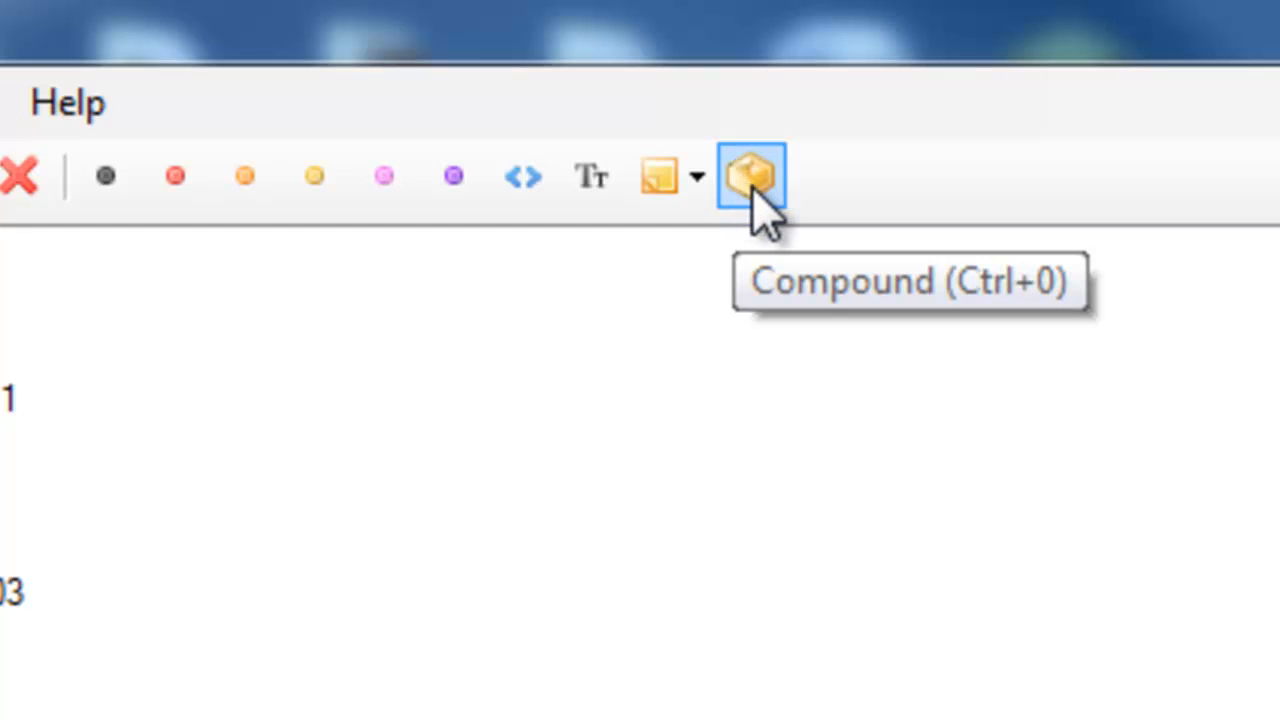
left_click(751, 177)
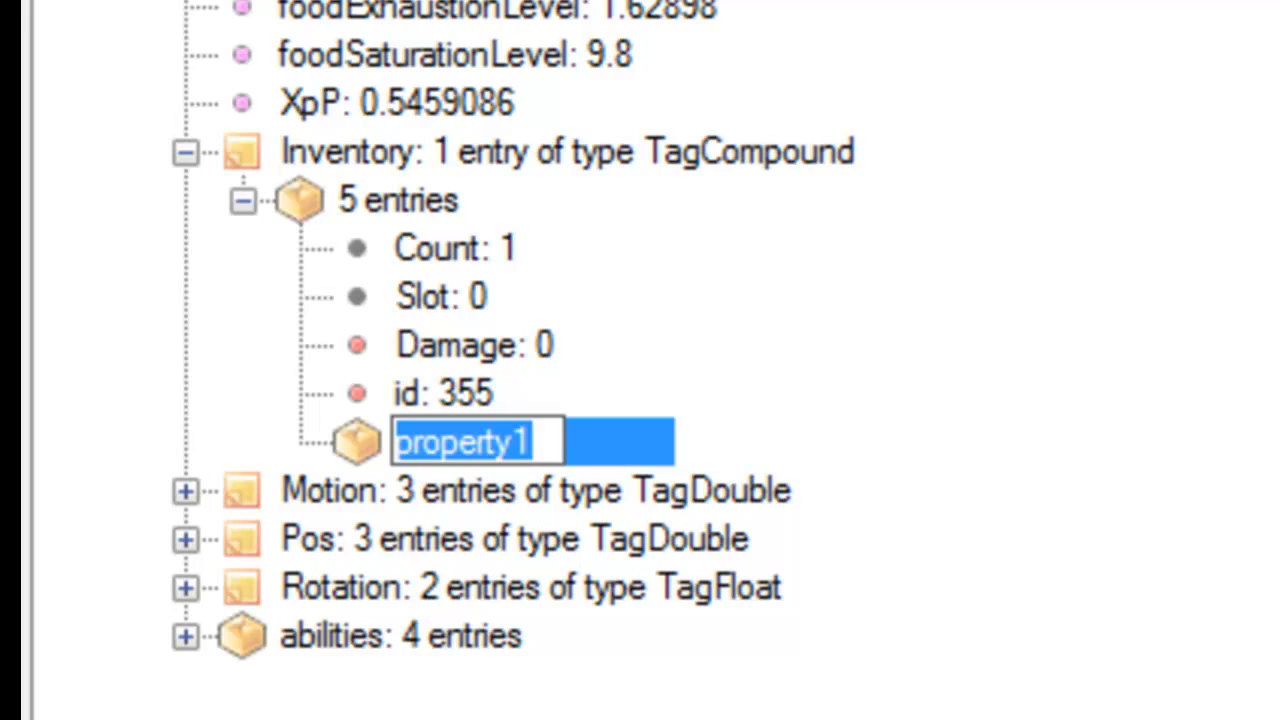
key("Enter")
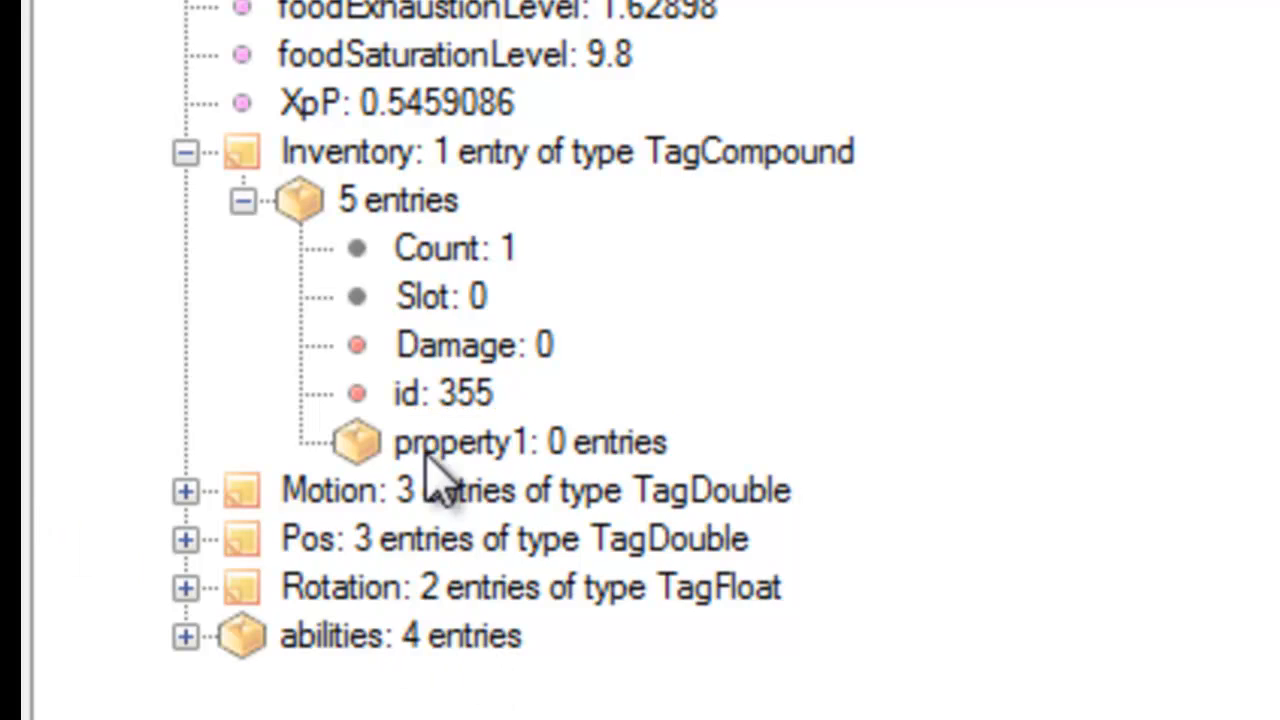
- Rename the bed item's new property1 compound to tag
double_click(450, 442)
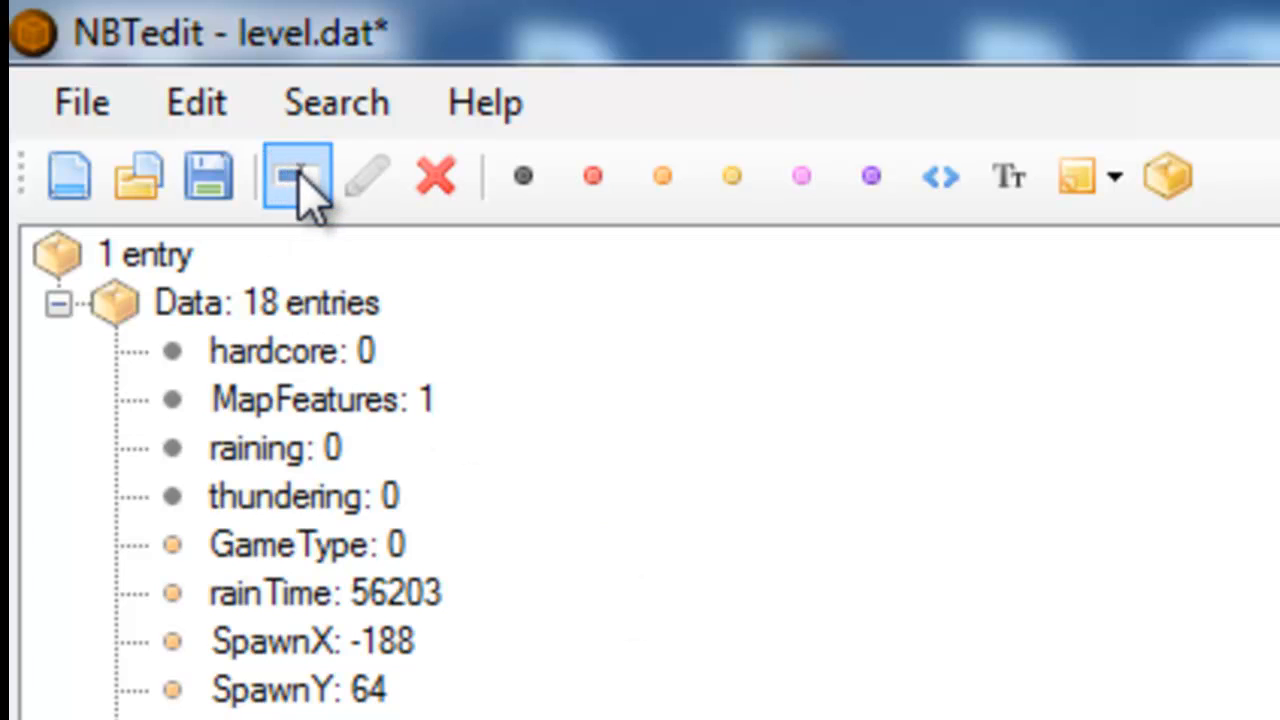
mouse_move(300, 200)
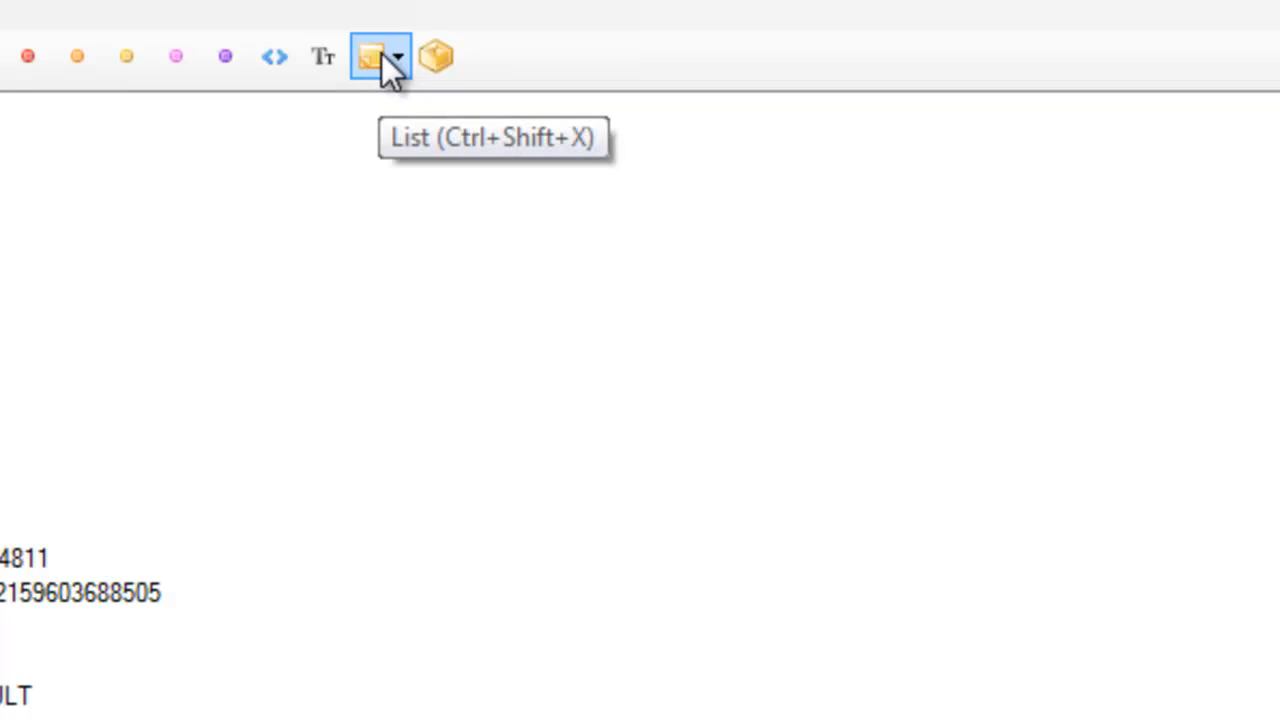
- Add an empty TagCompound list named ench inside the tag compound
left_click(380, 56)
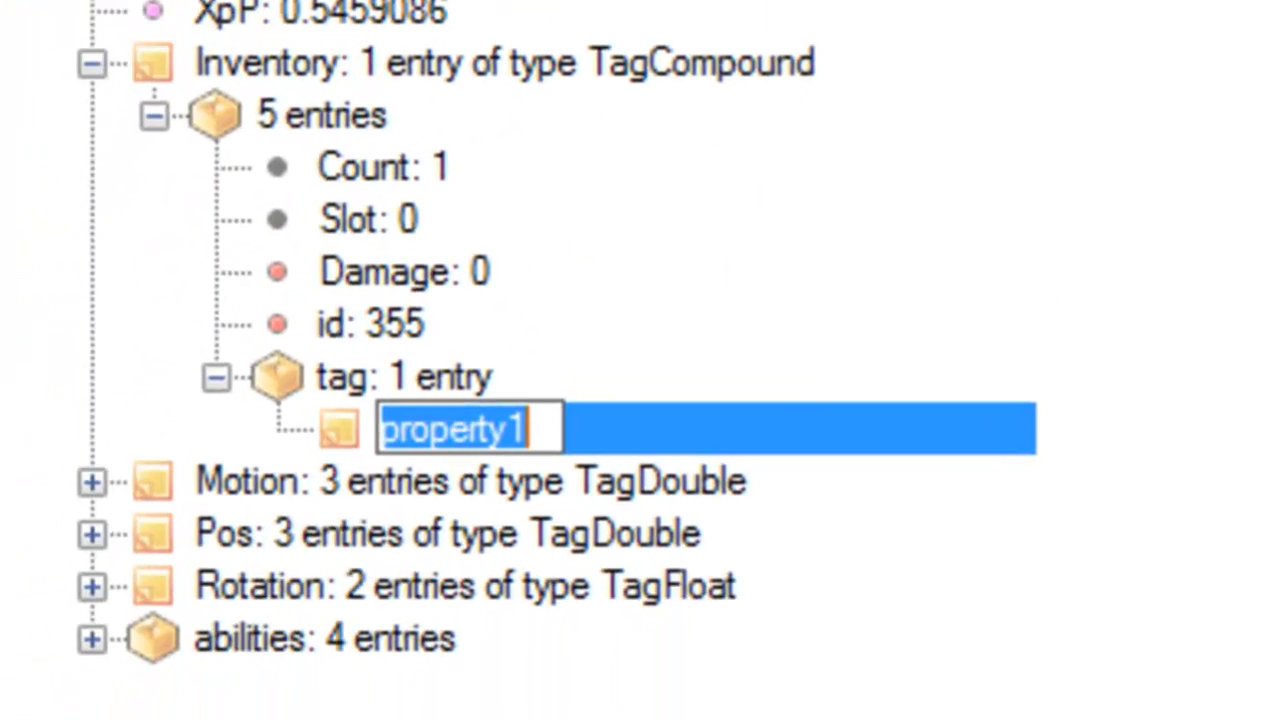
type("e")
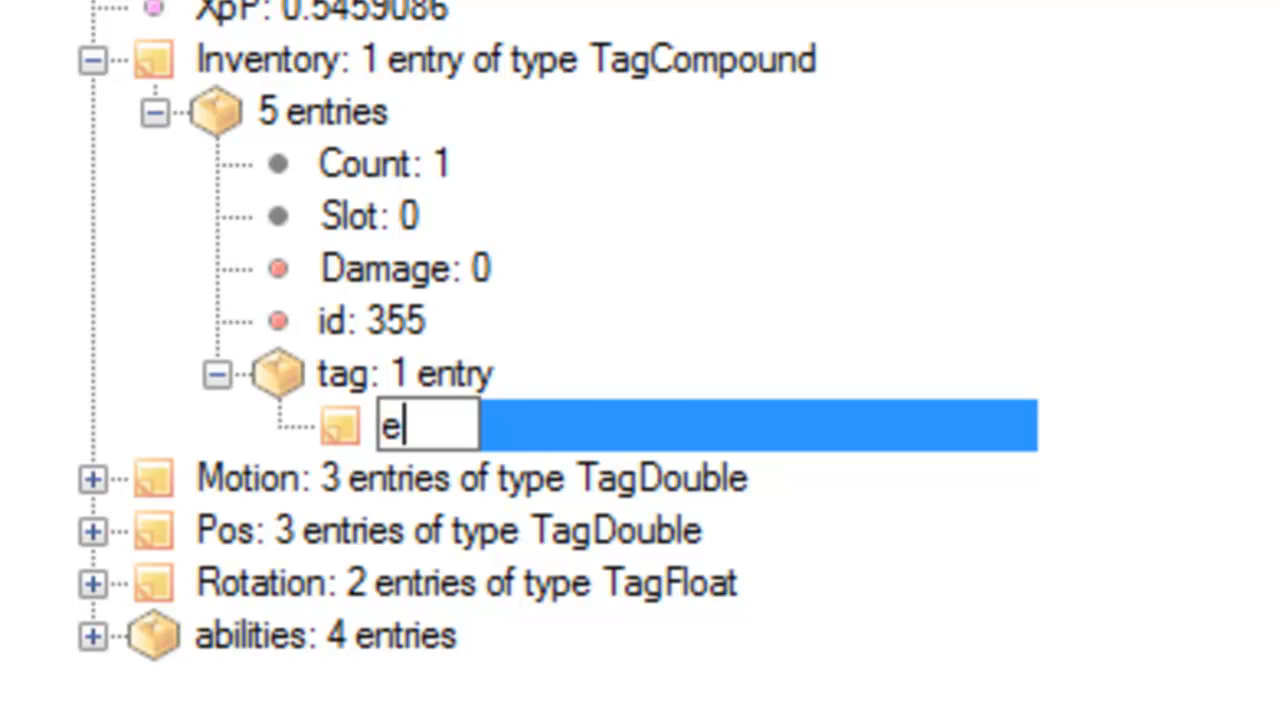
type("nch")
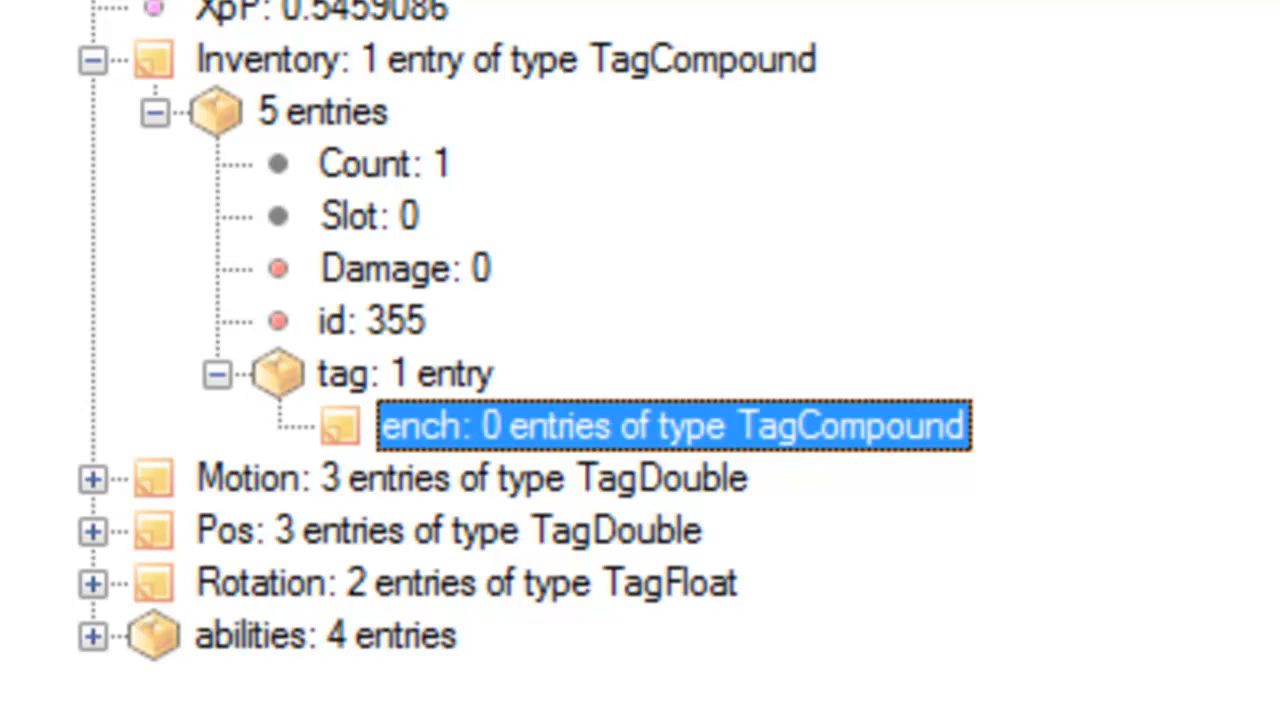
mouse_move(435, 405)
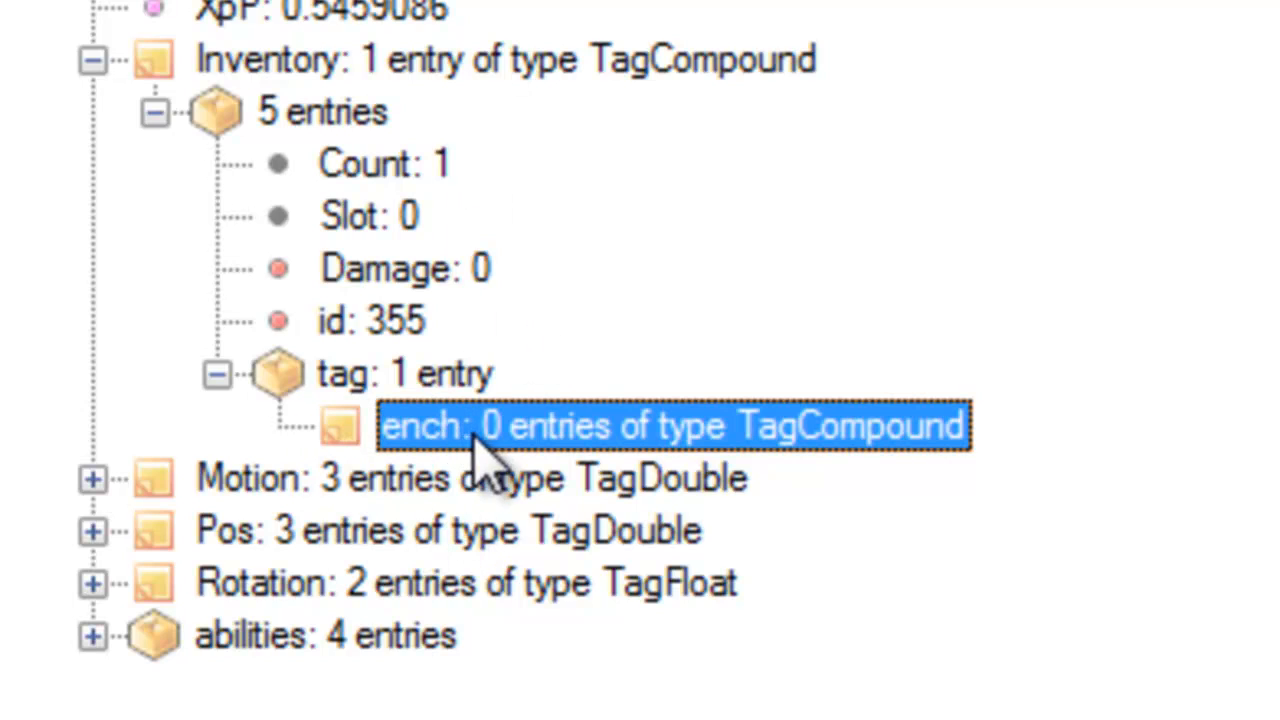
mouse_move(655, 515)
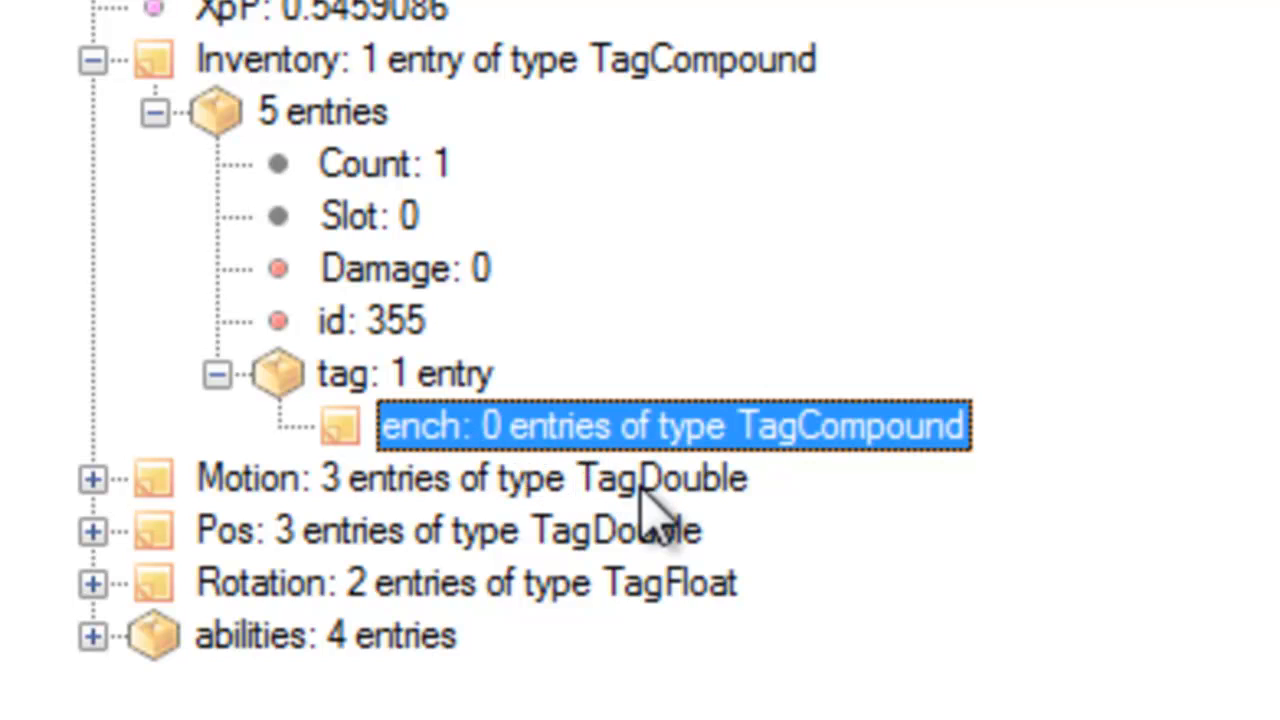
mouse_move(445, 505)
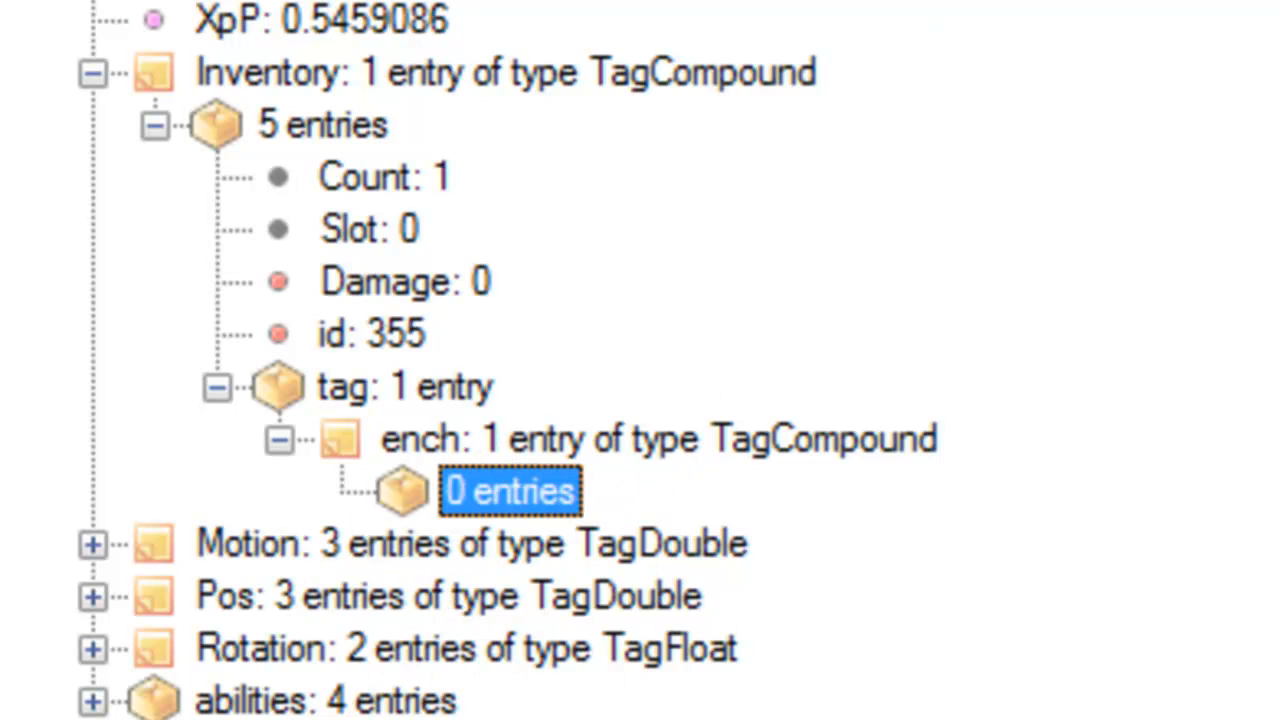
mouse_move(465, 455)
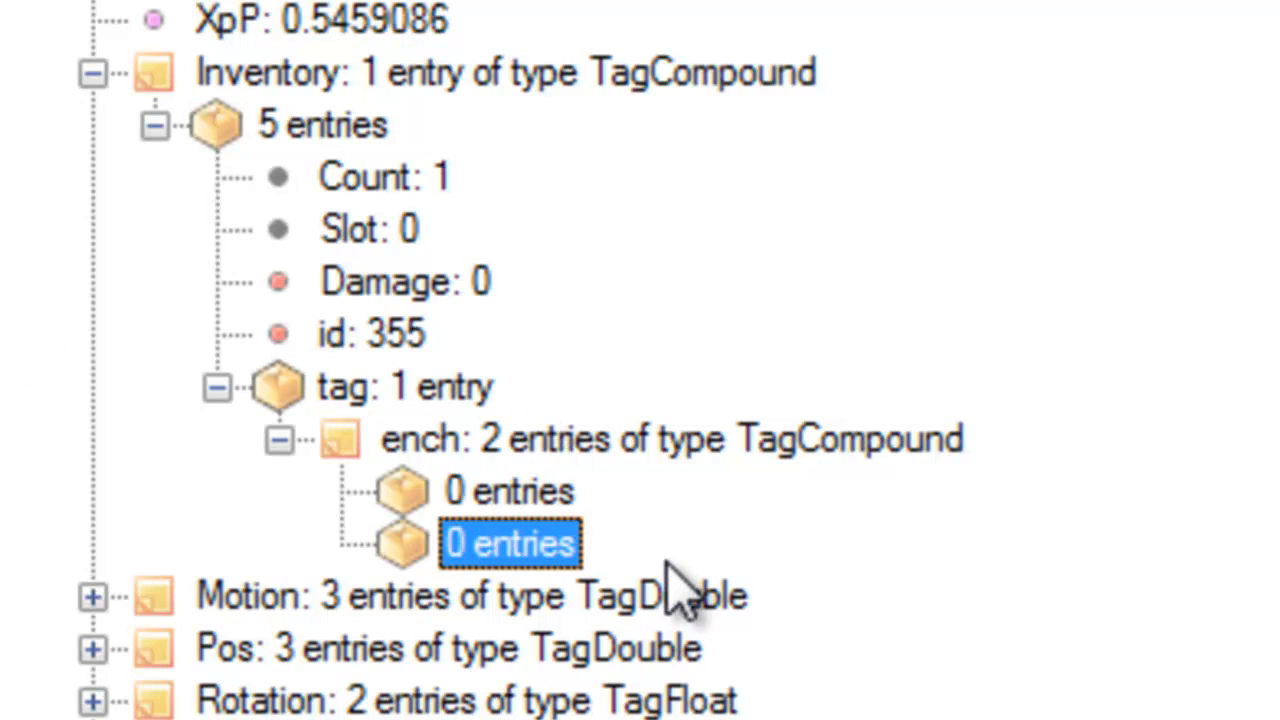
- Select the first of the two empty compounds added to the ench list
left_click(508, 490)
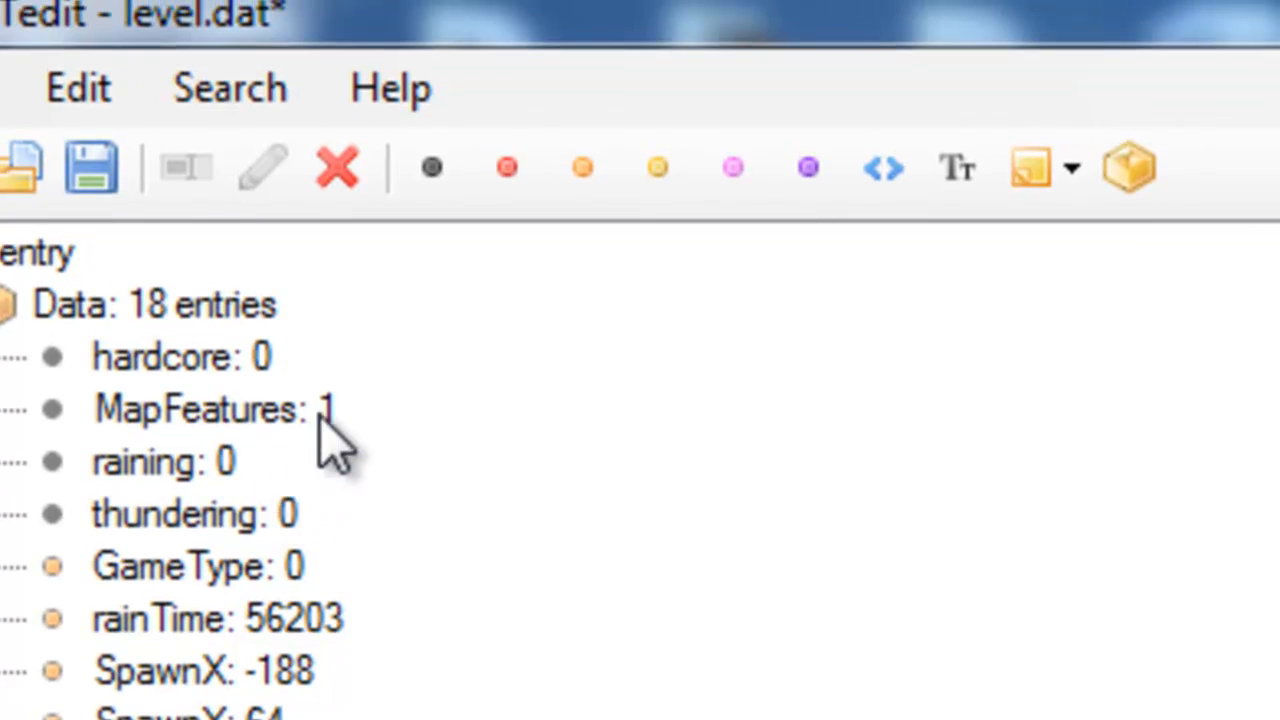
mouse_move(506, 167)
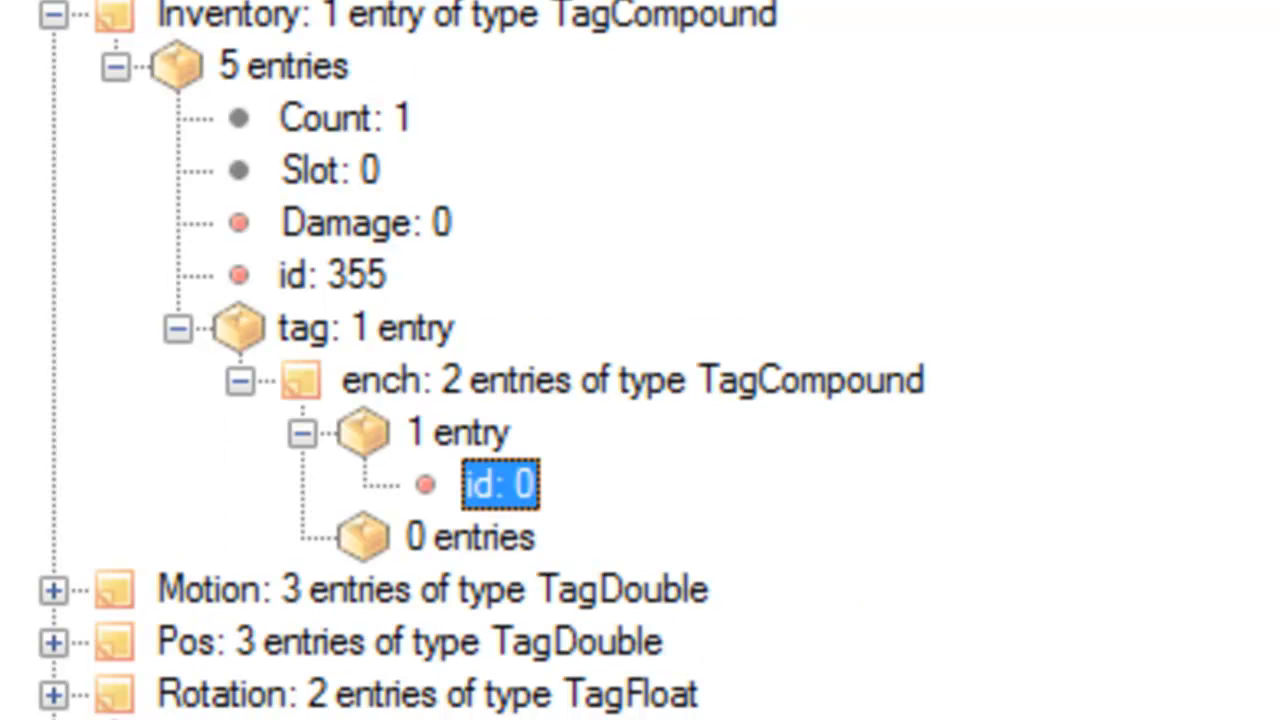
mouse_move(445, 460)
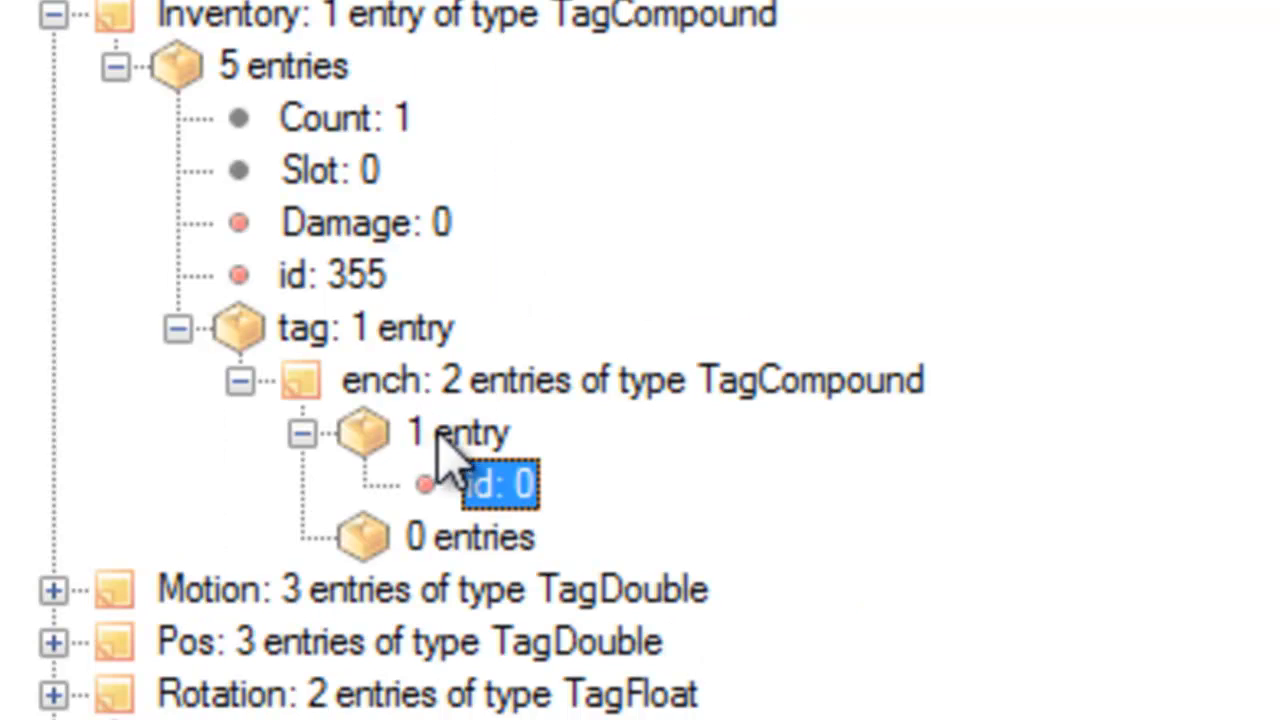
- Add Short entries id and lvl to the first enchantment and id to the second
left_click(455, 432)
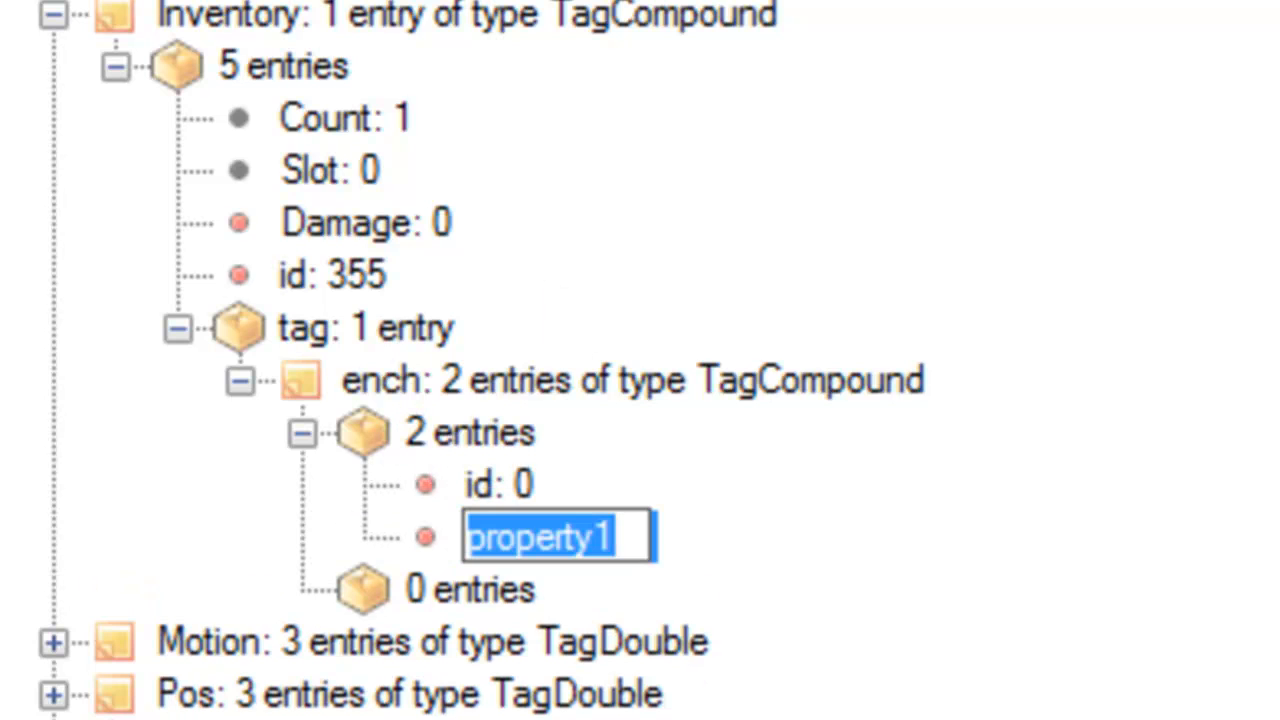
type("lvl: 0")
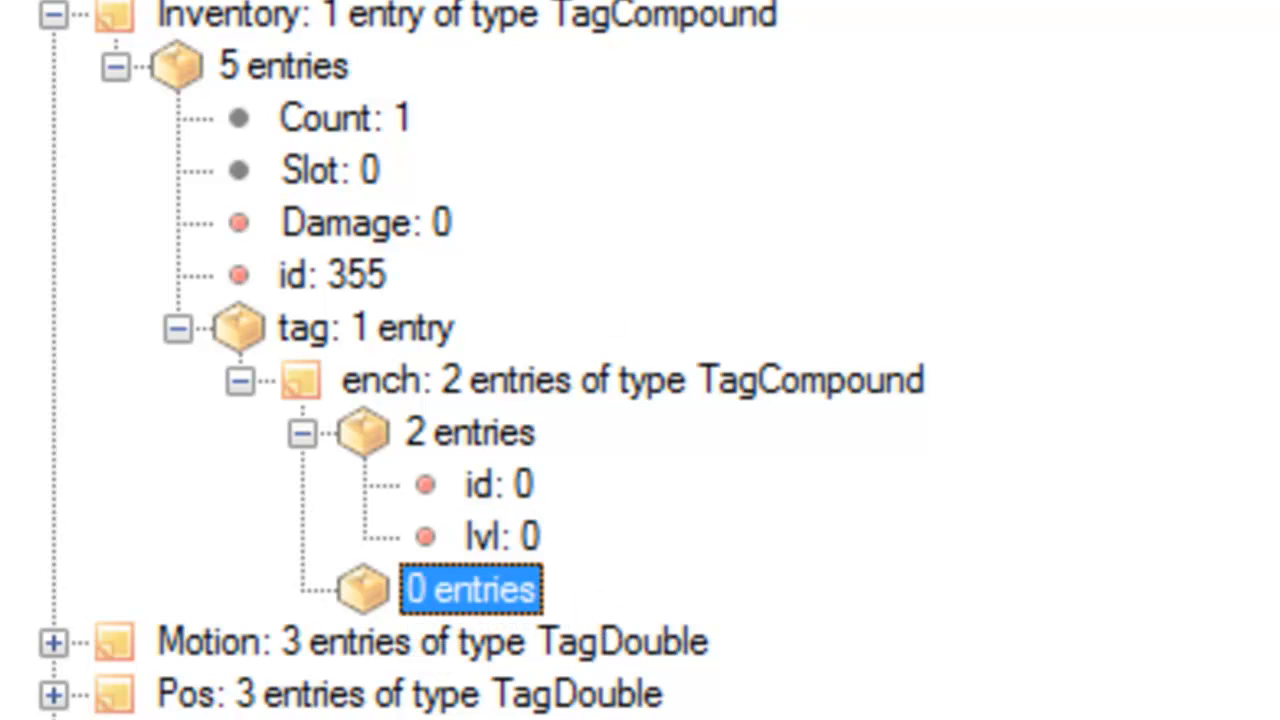
type("property1")
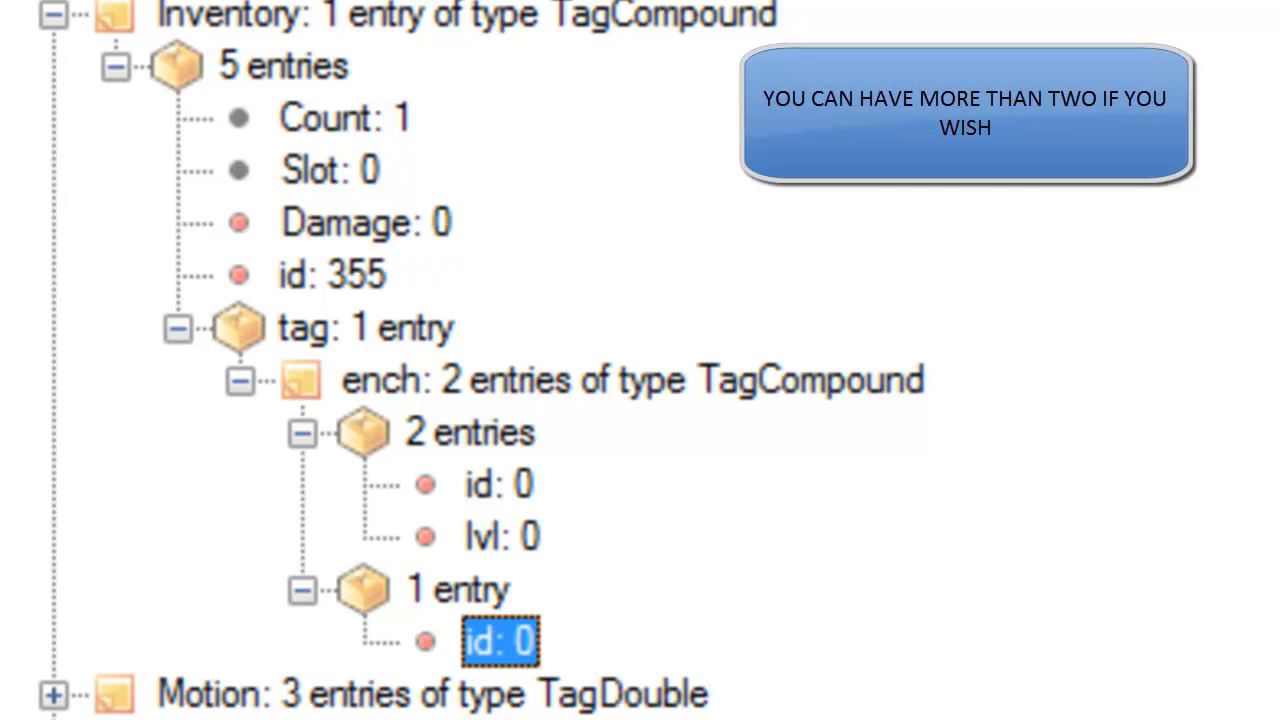
left_click(456, 589)
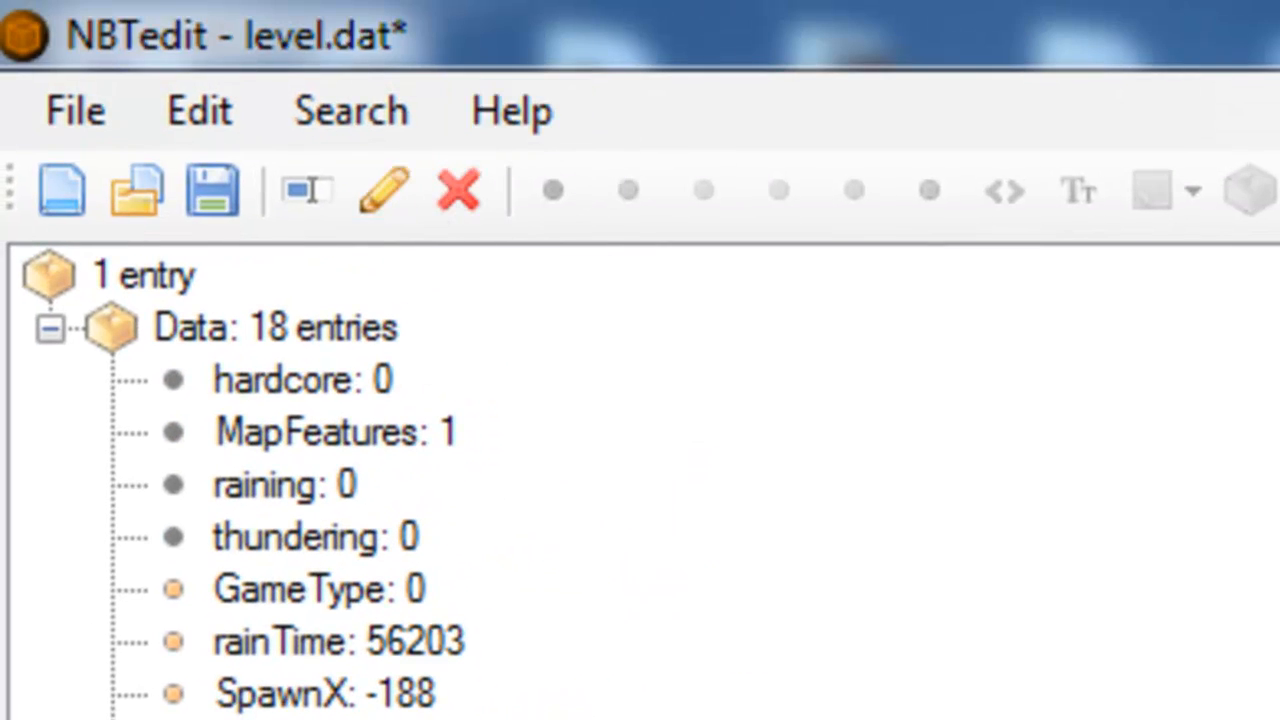
mouse_move(400, 375)
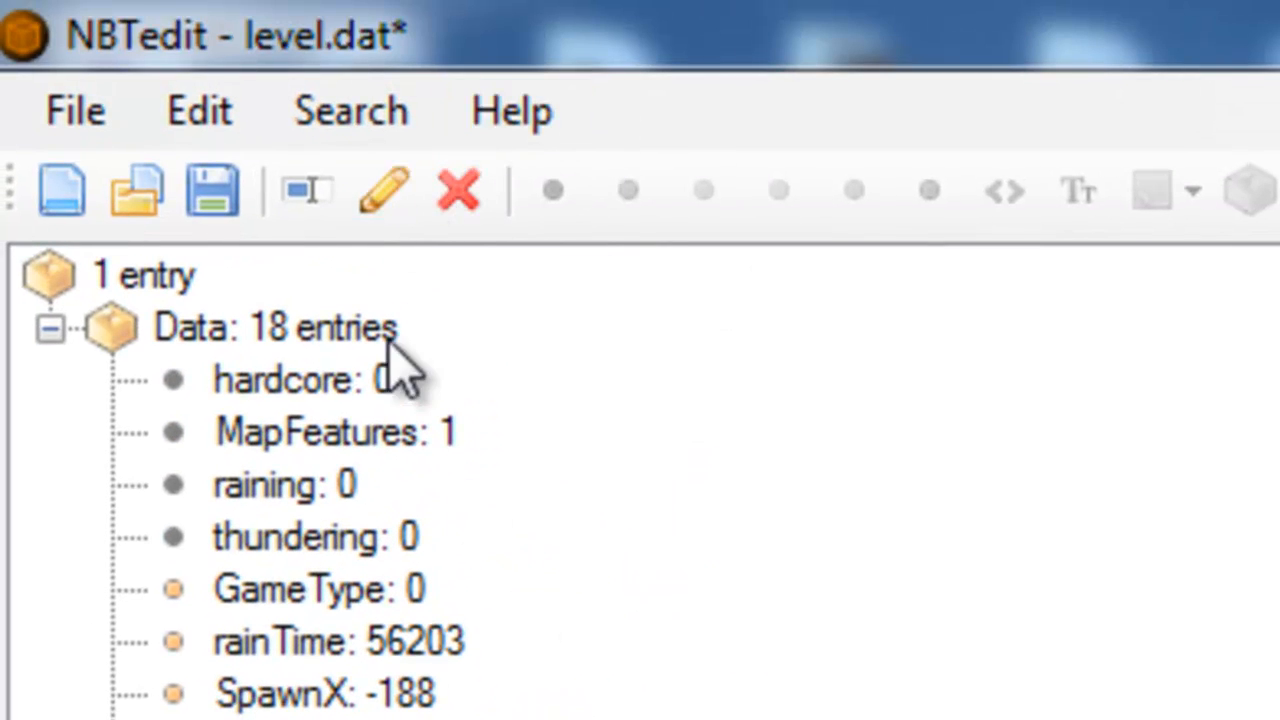
- Set an enchantment's lvl short under ench to 18
double_click(285, 379)
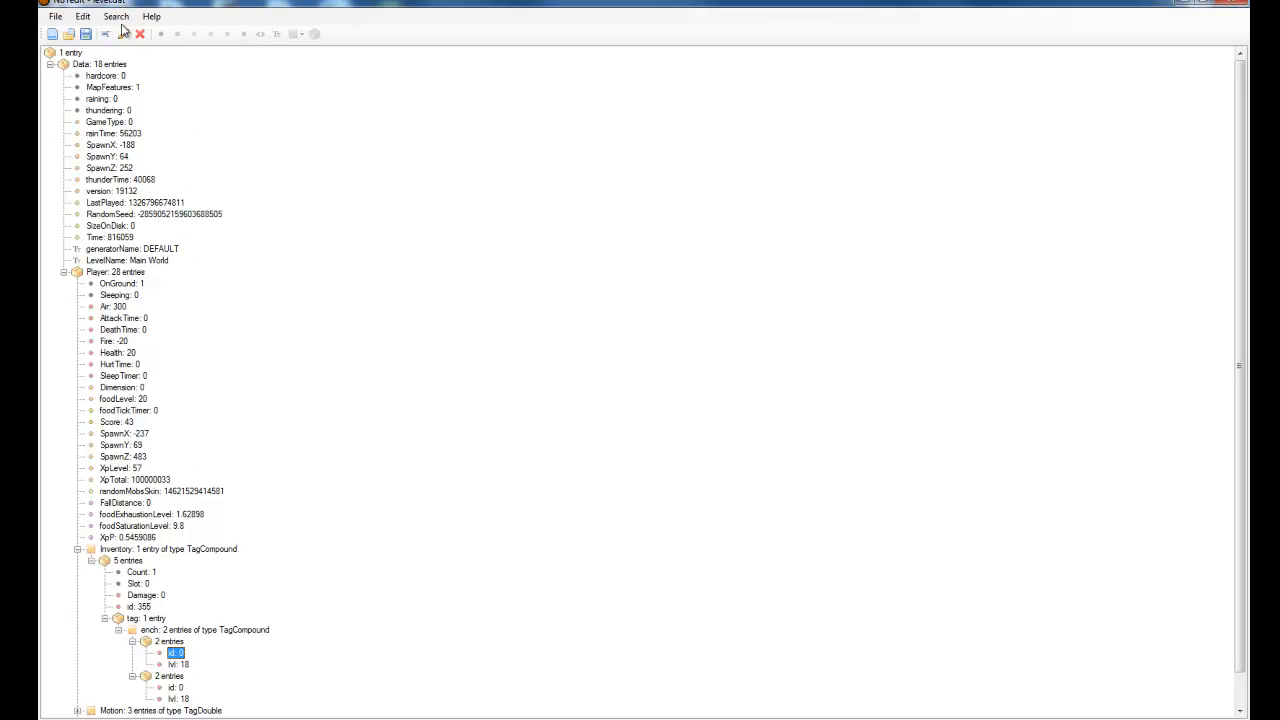
- Set the first enchantment id to 19 and the second to 33, both kept at lvl 18
double_click(175, 652)
type("19")
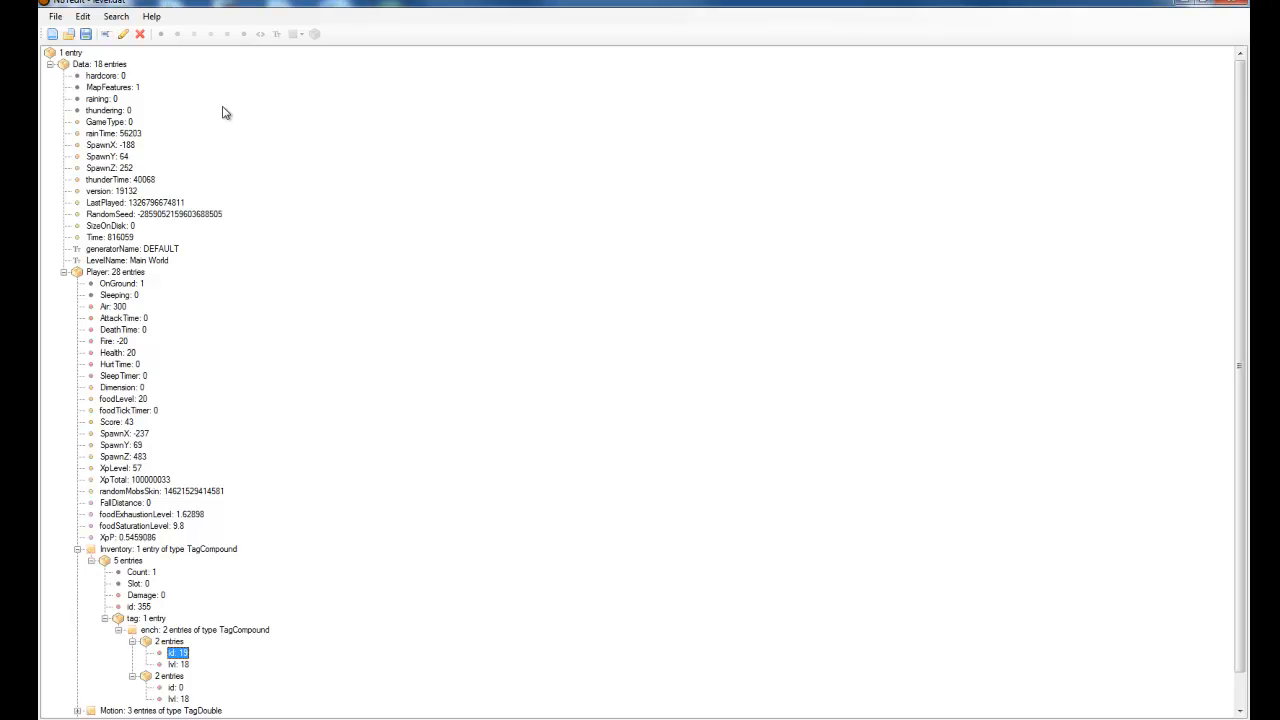
mouse_move(180, 690)
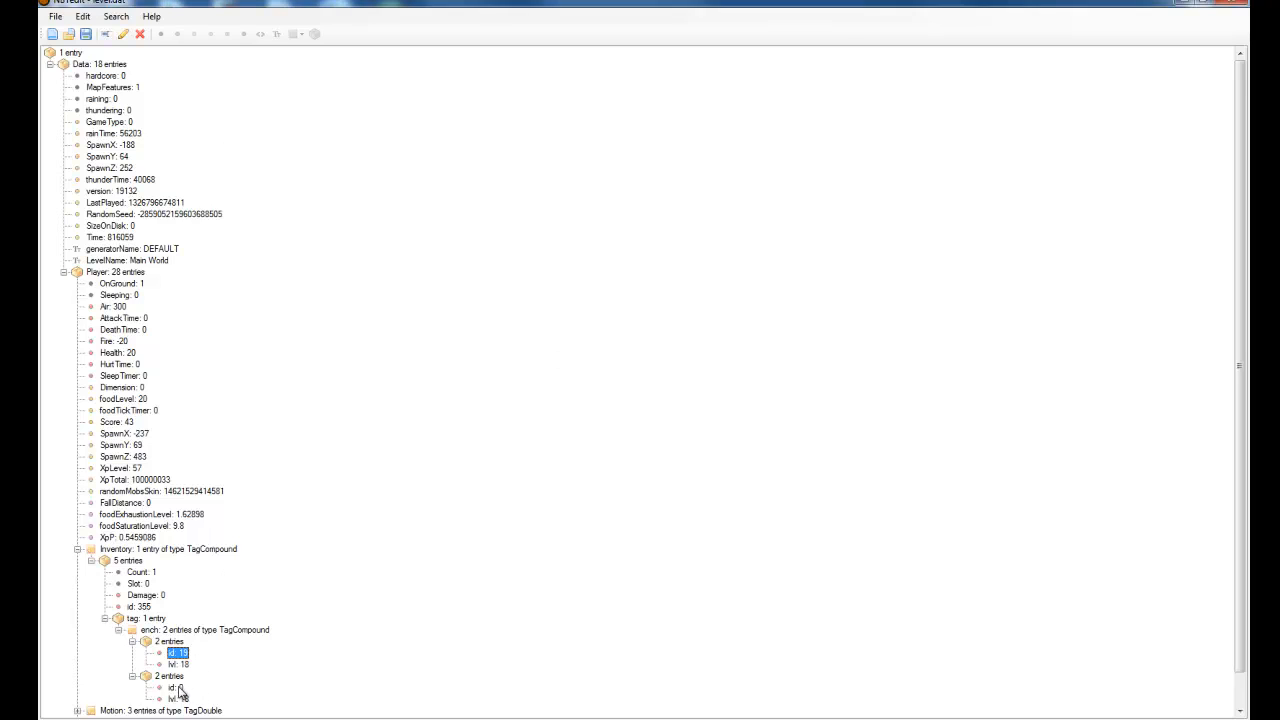
left_click(179, 687)
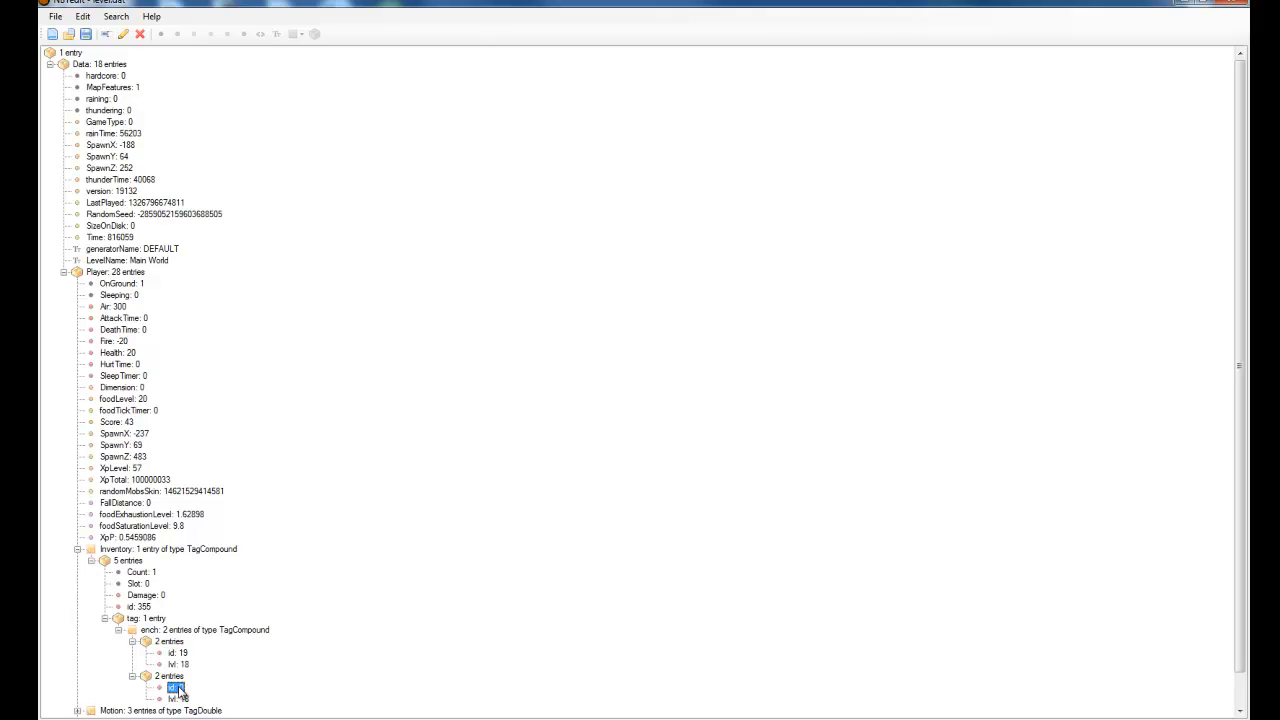
double_click(178, 687)
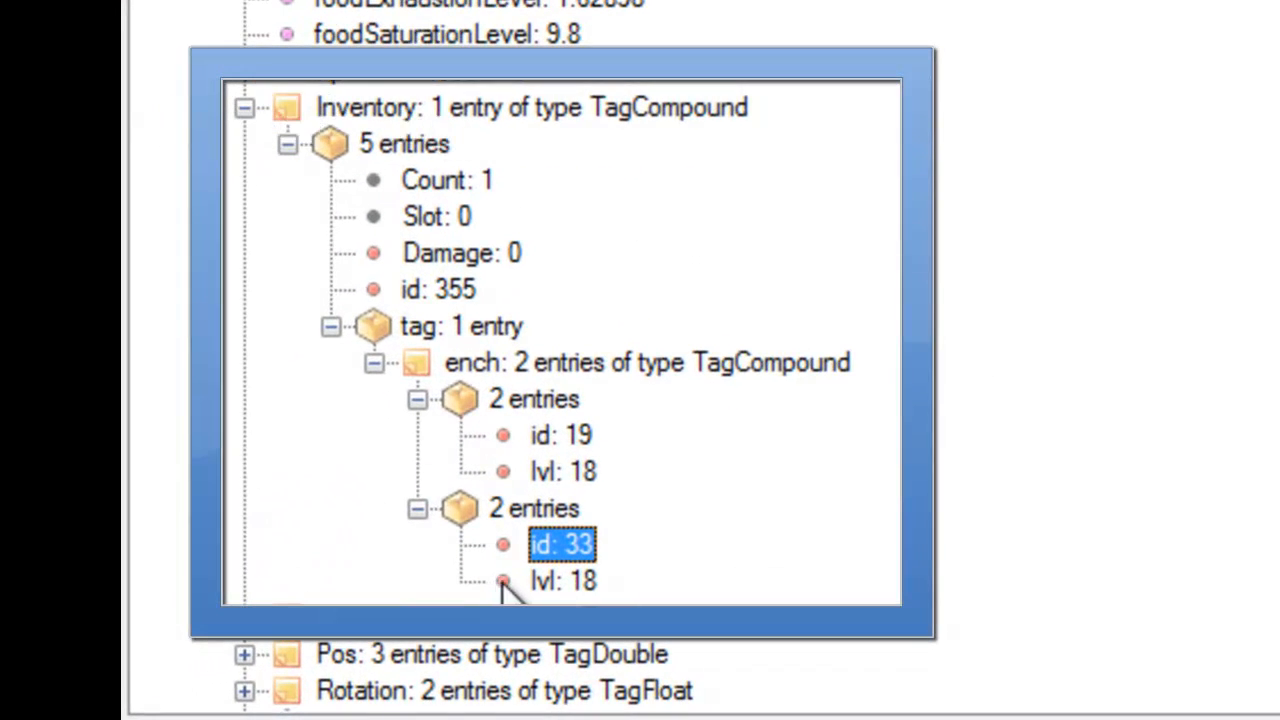
mouse_move(565, 590)
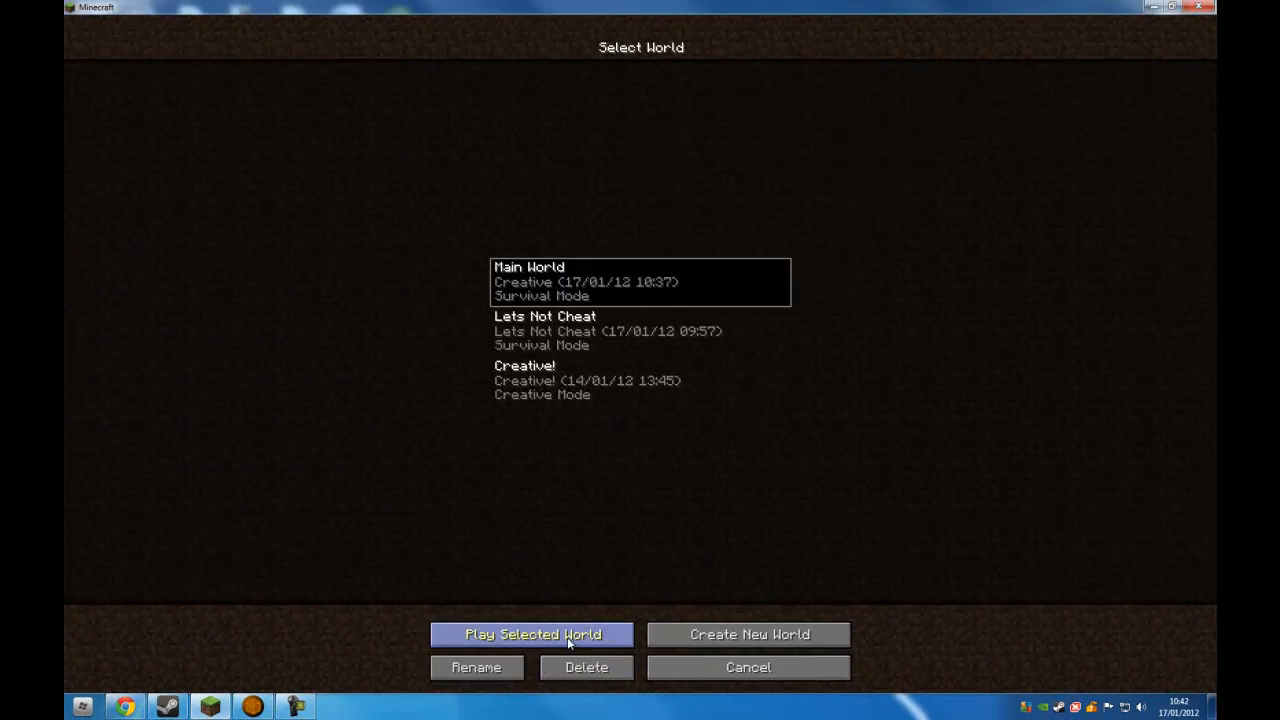
- Play Main World and check the inventory shows the enchanted bed before heading outside
left_click(533, 634)
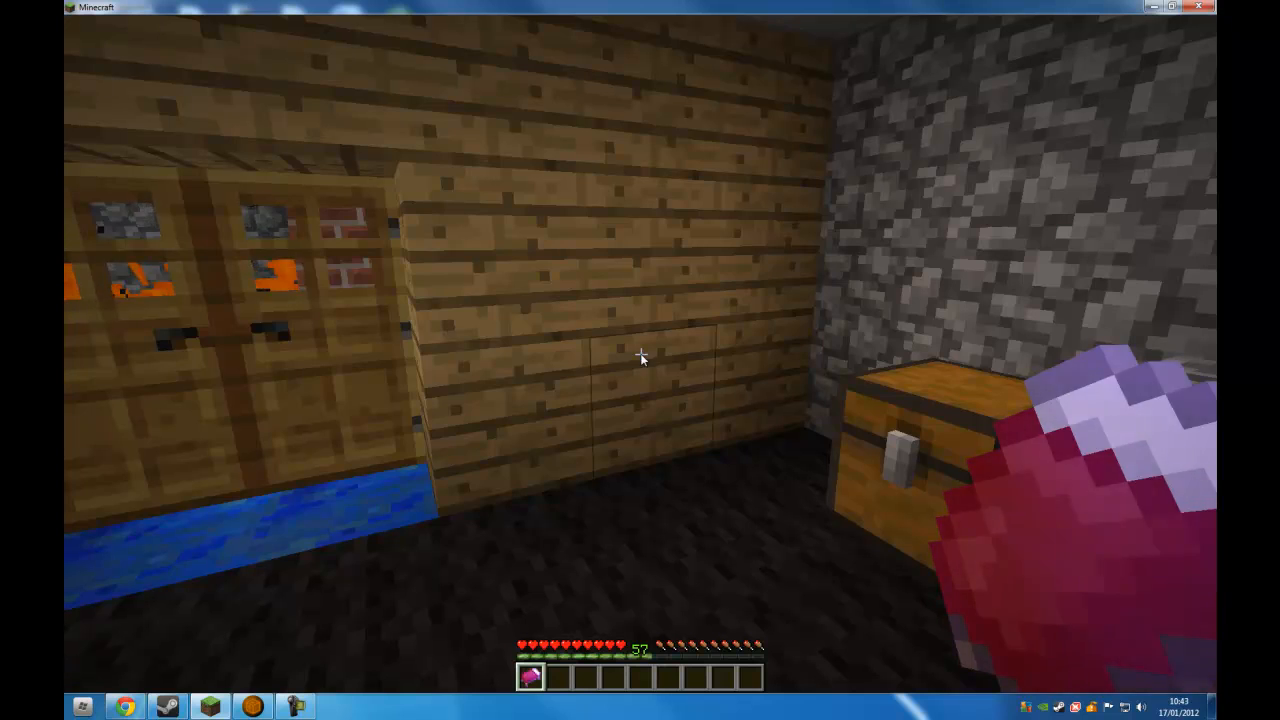
key("e")
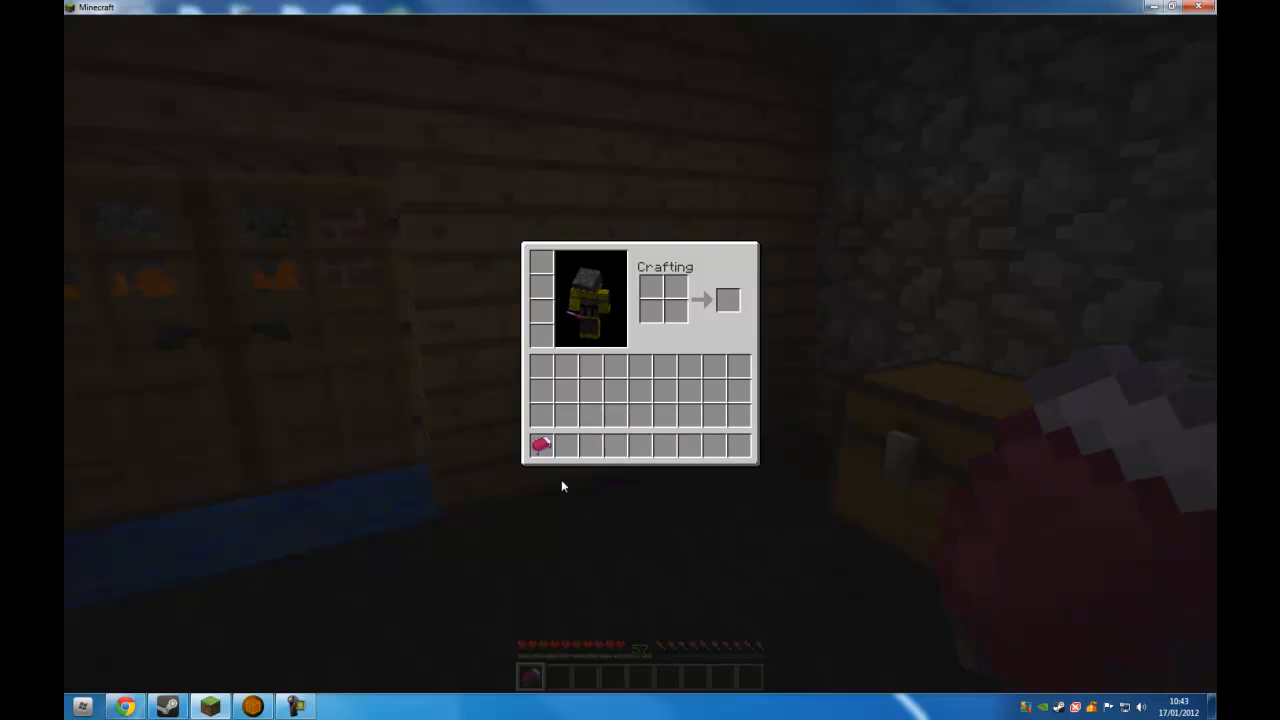
key("Escape")
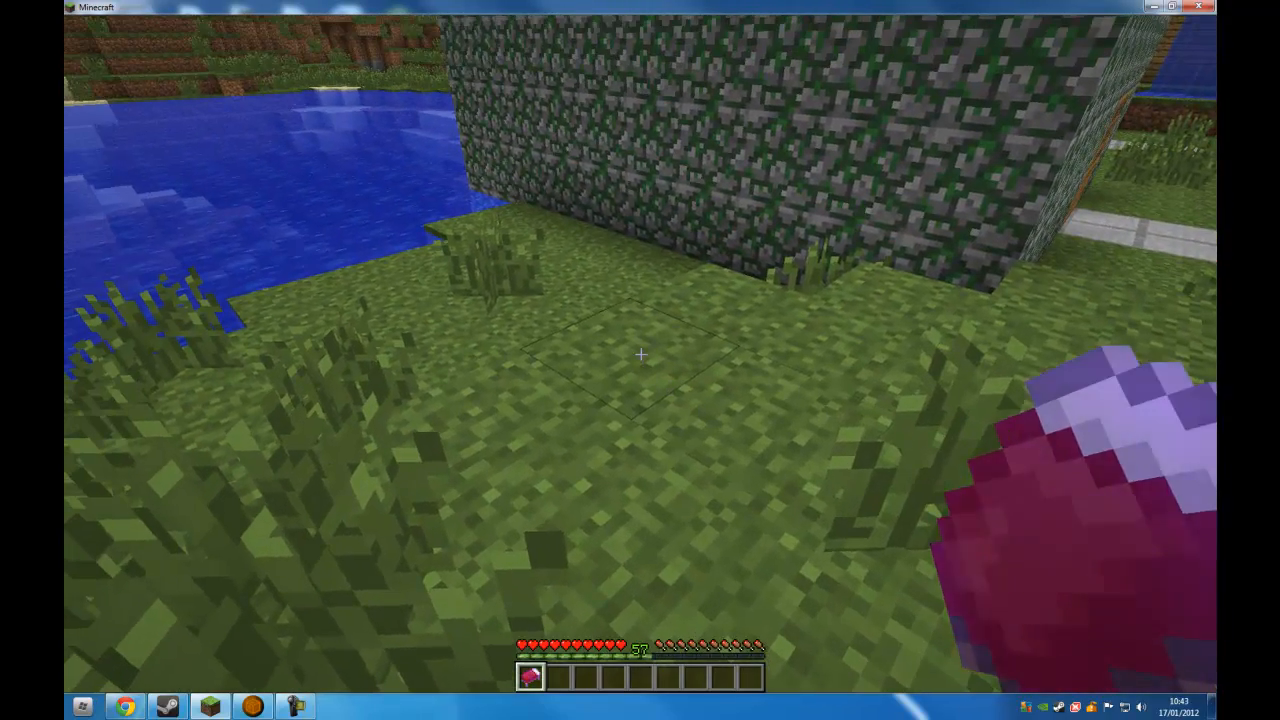
- Dig out a grass block and check it sits beside the bed in the inventory
left_click(640, 354)
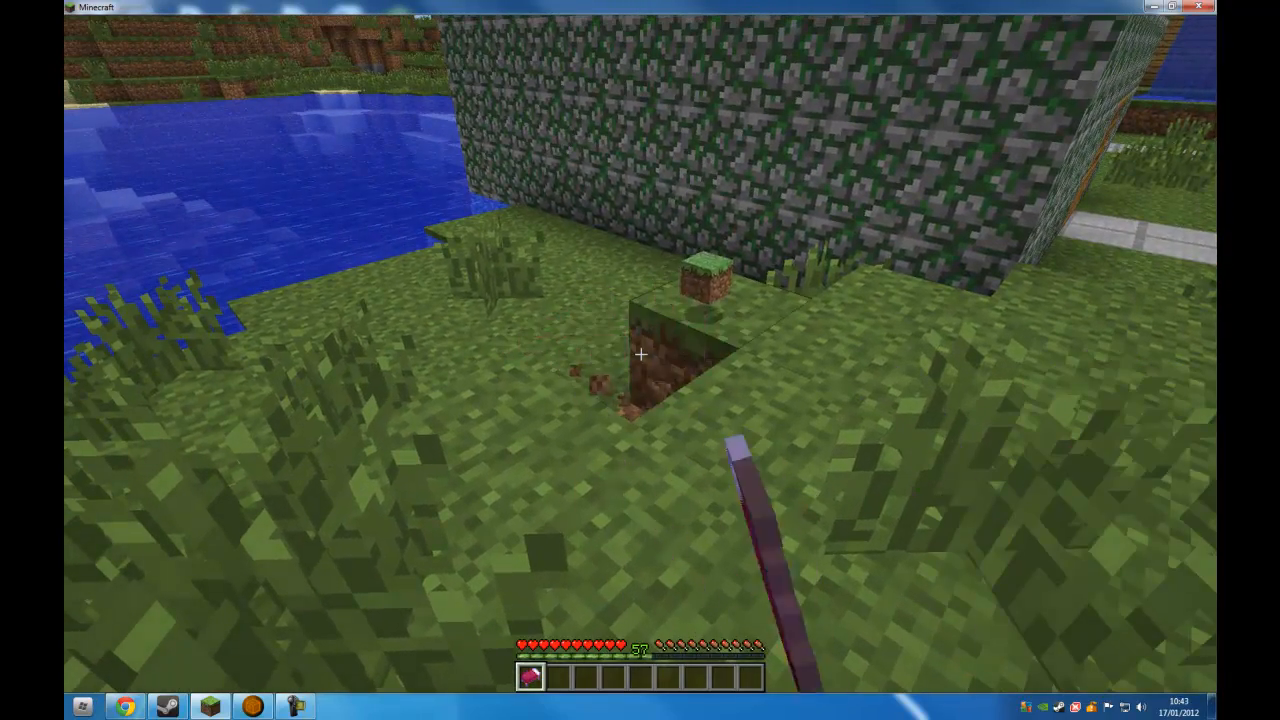
key("e")
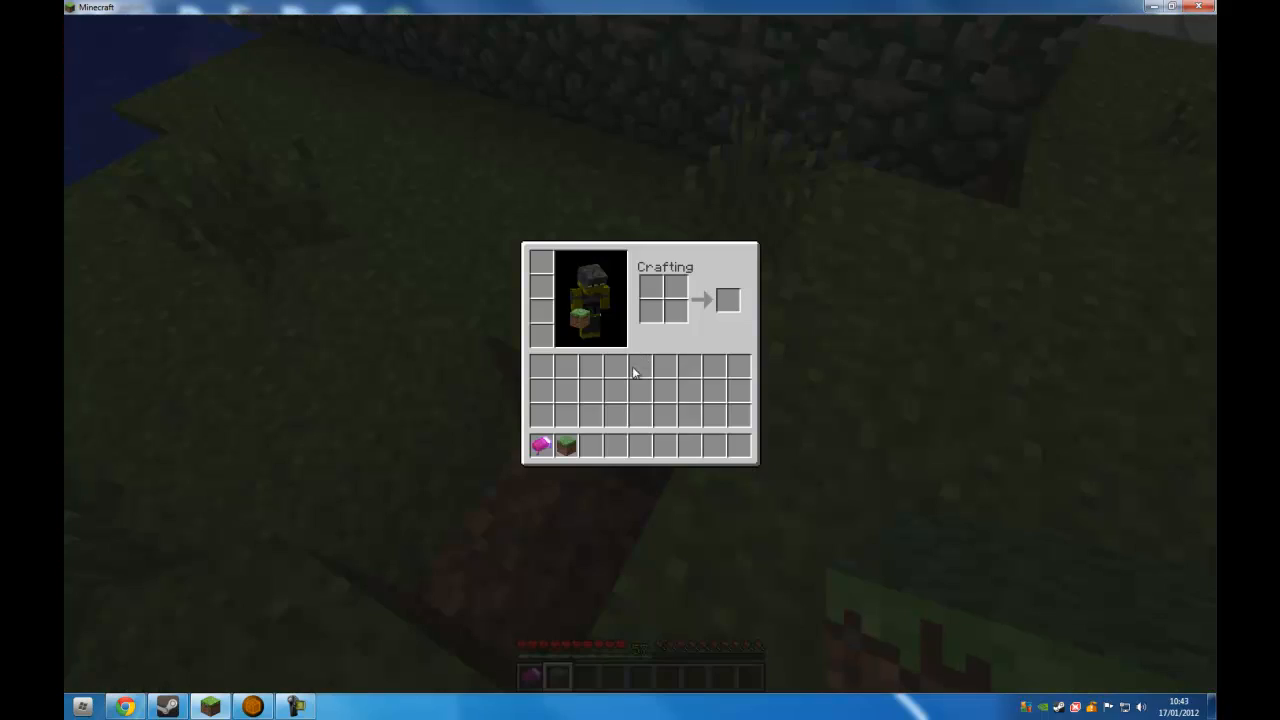
mouse_move(564, 445)
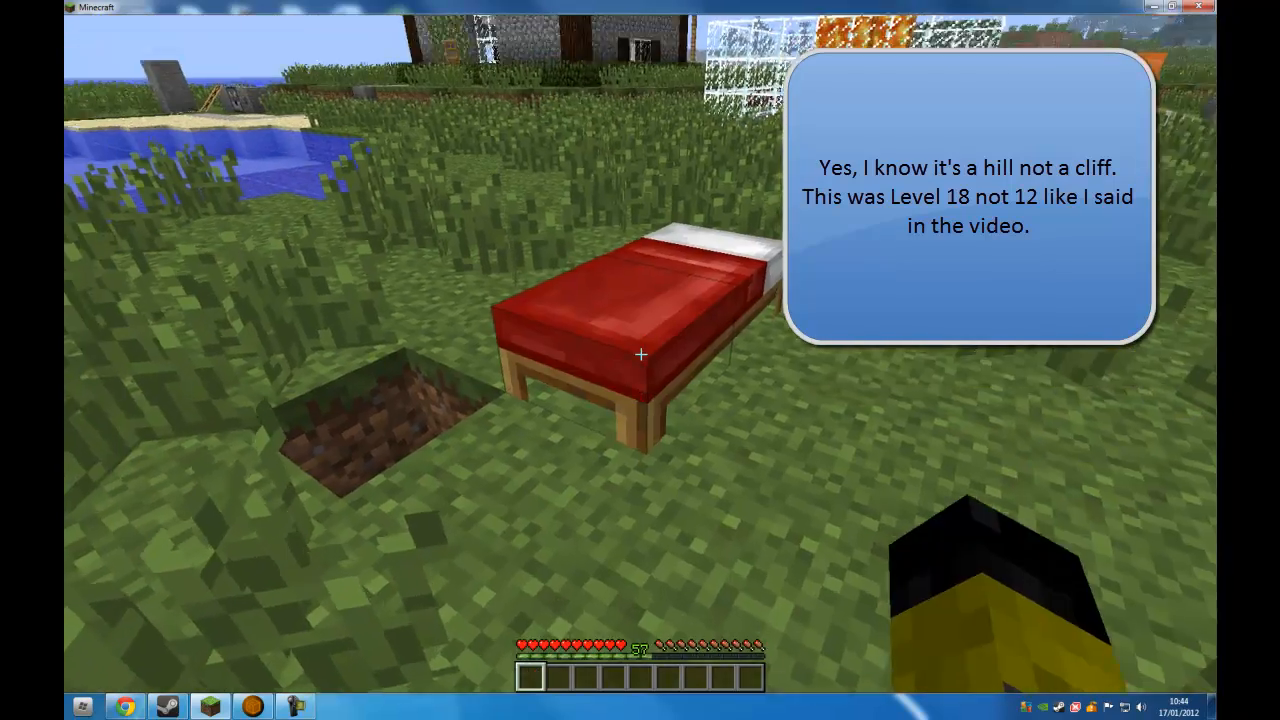
- Break the placed bed and confirm the Bed is back as the only inventory item
left_click(641, 353)
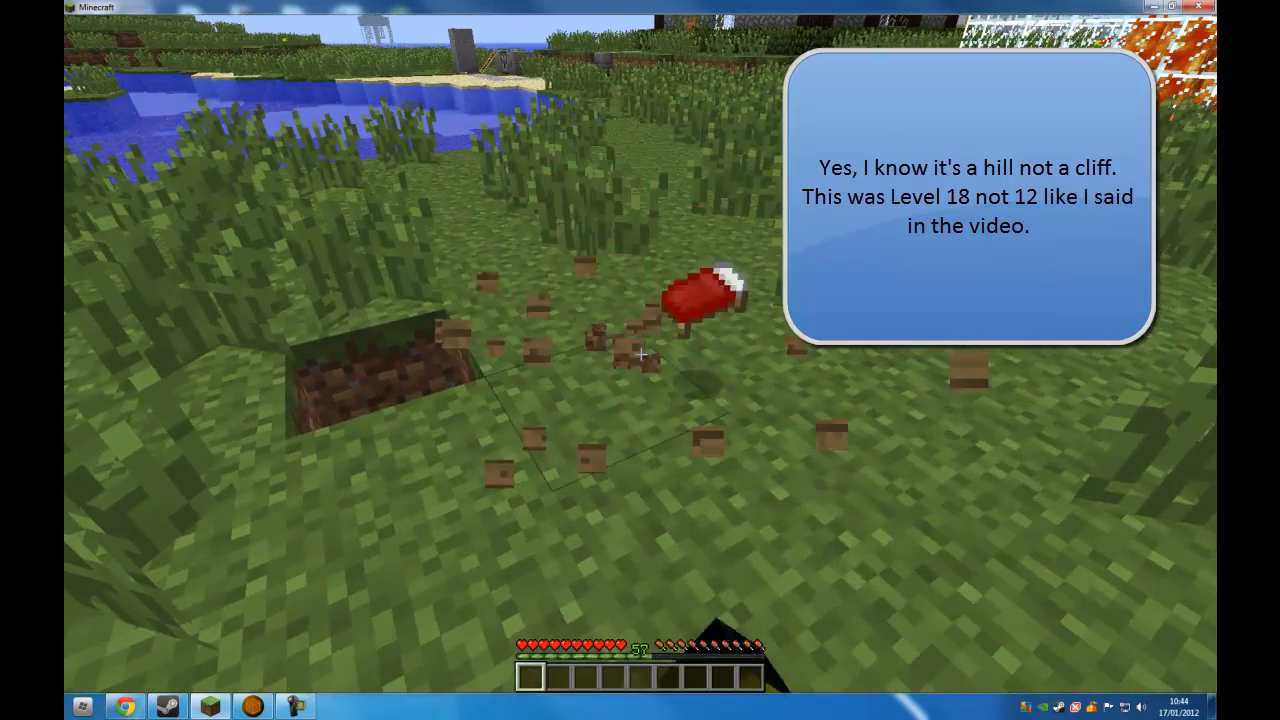
key("e")
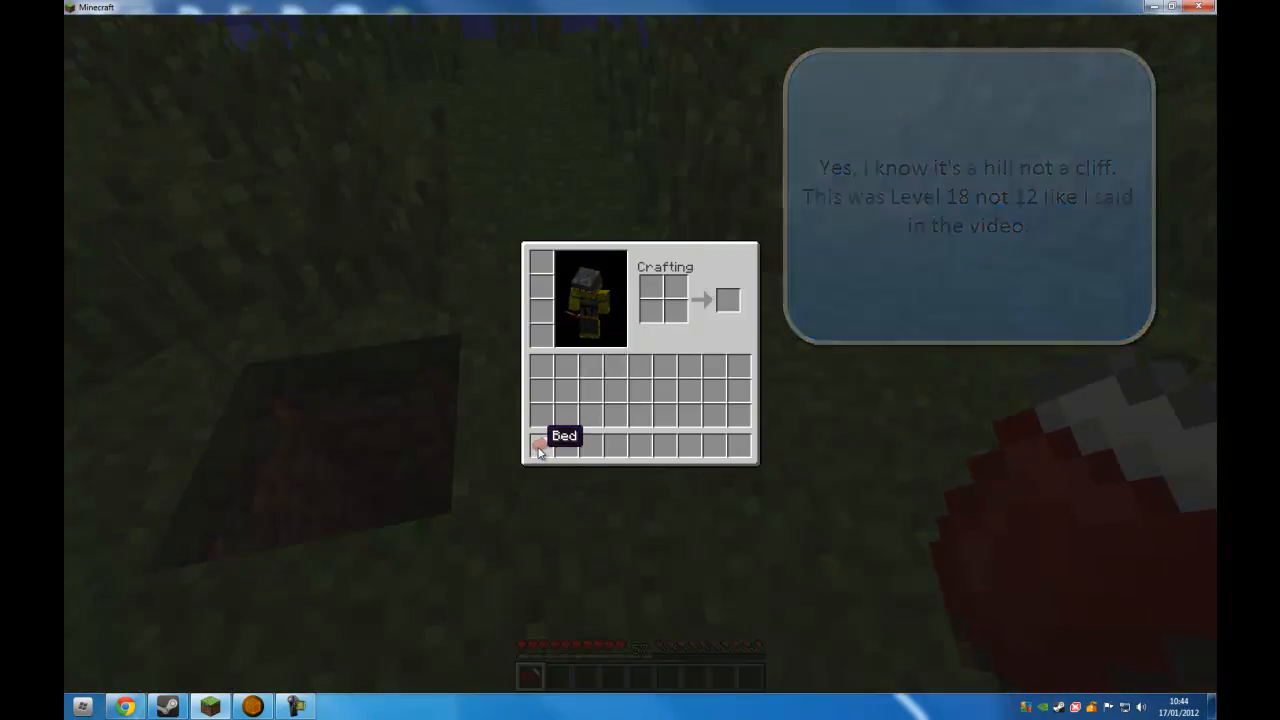